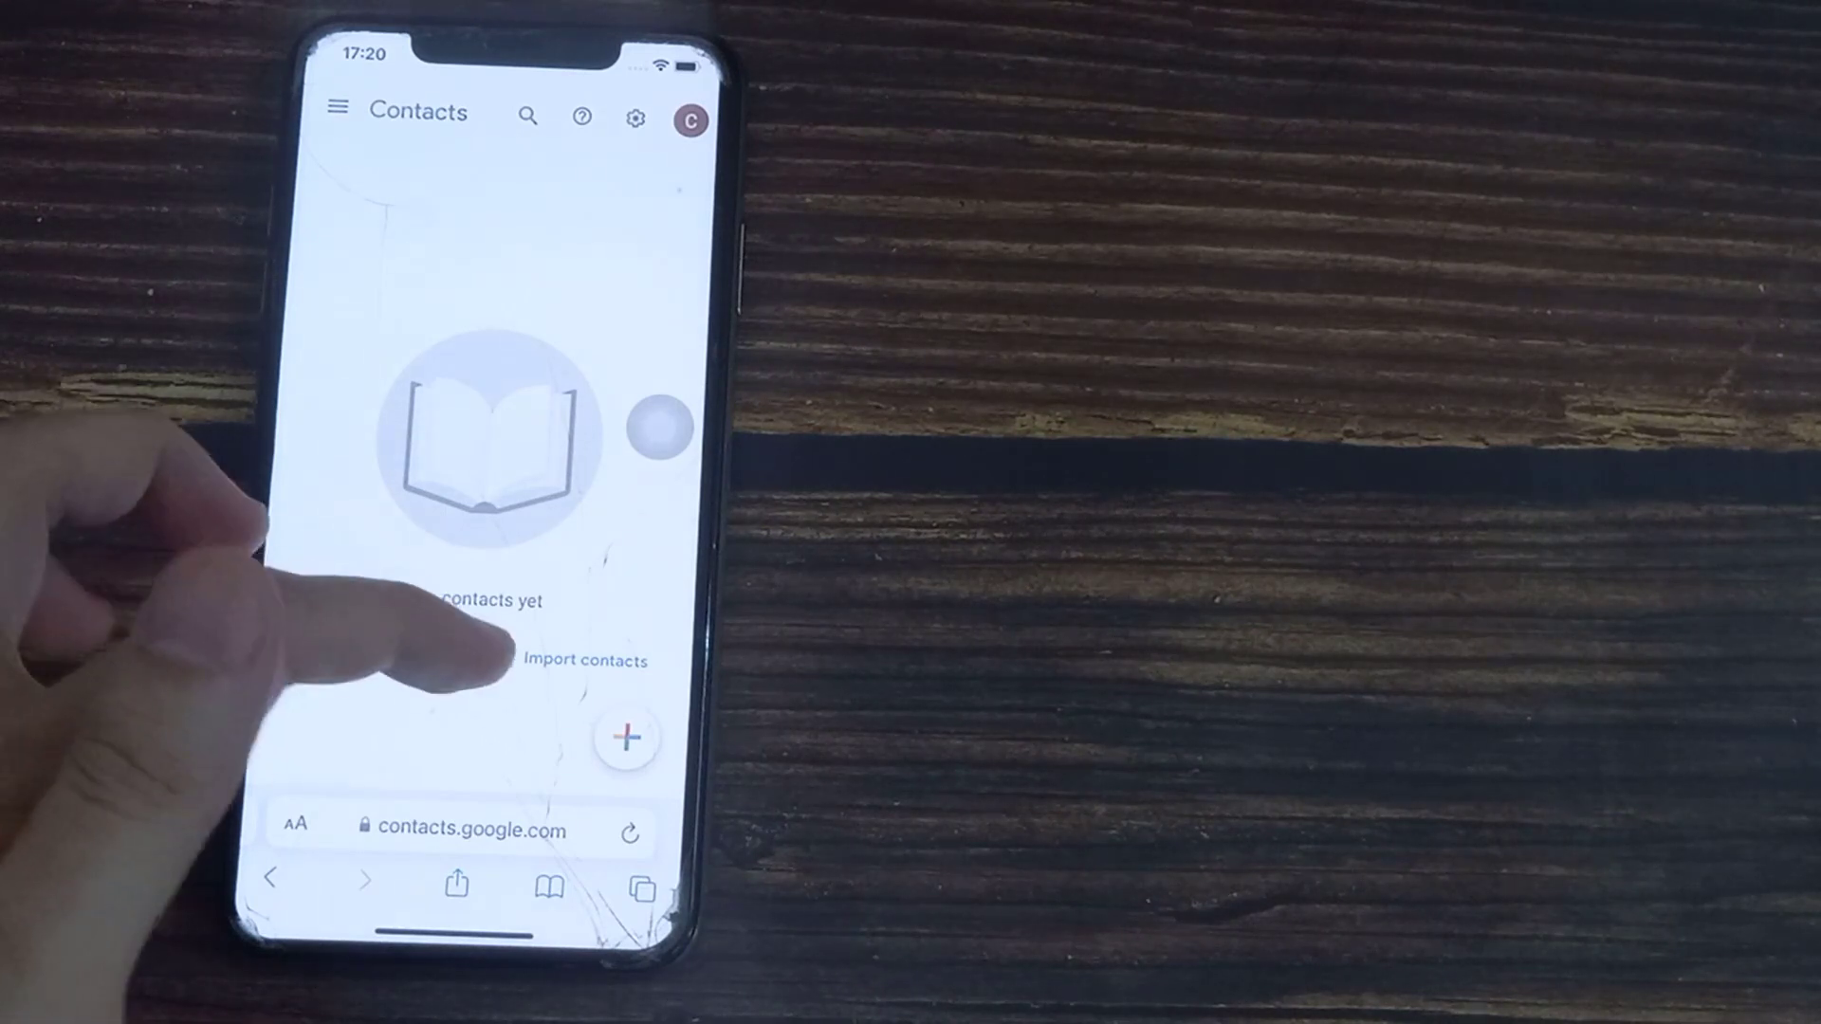
Leave Safari's empty Google Contacts page and return to the home screen
left_click(584, 660)
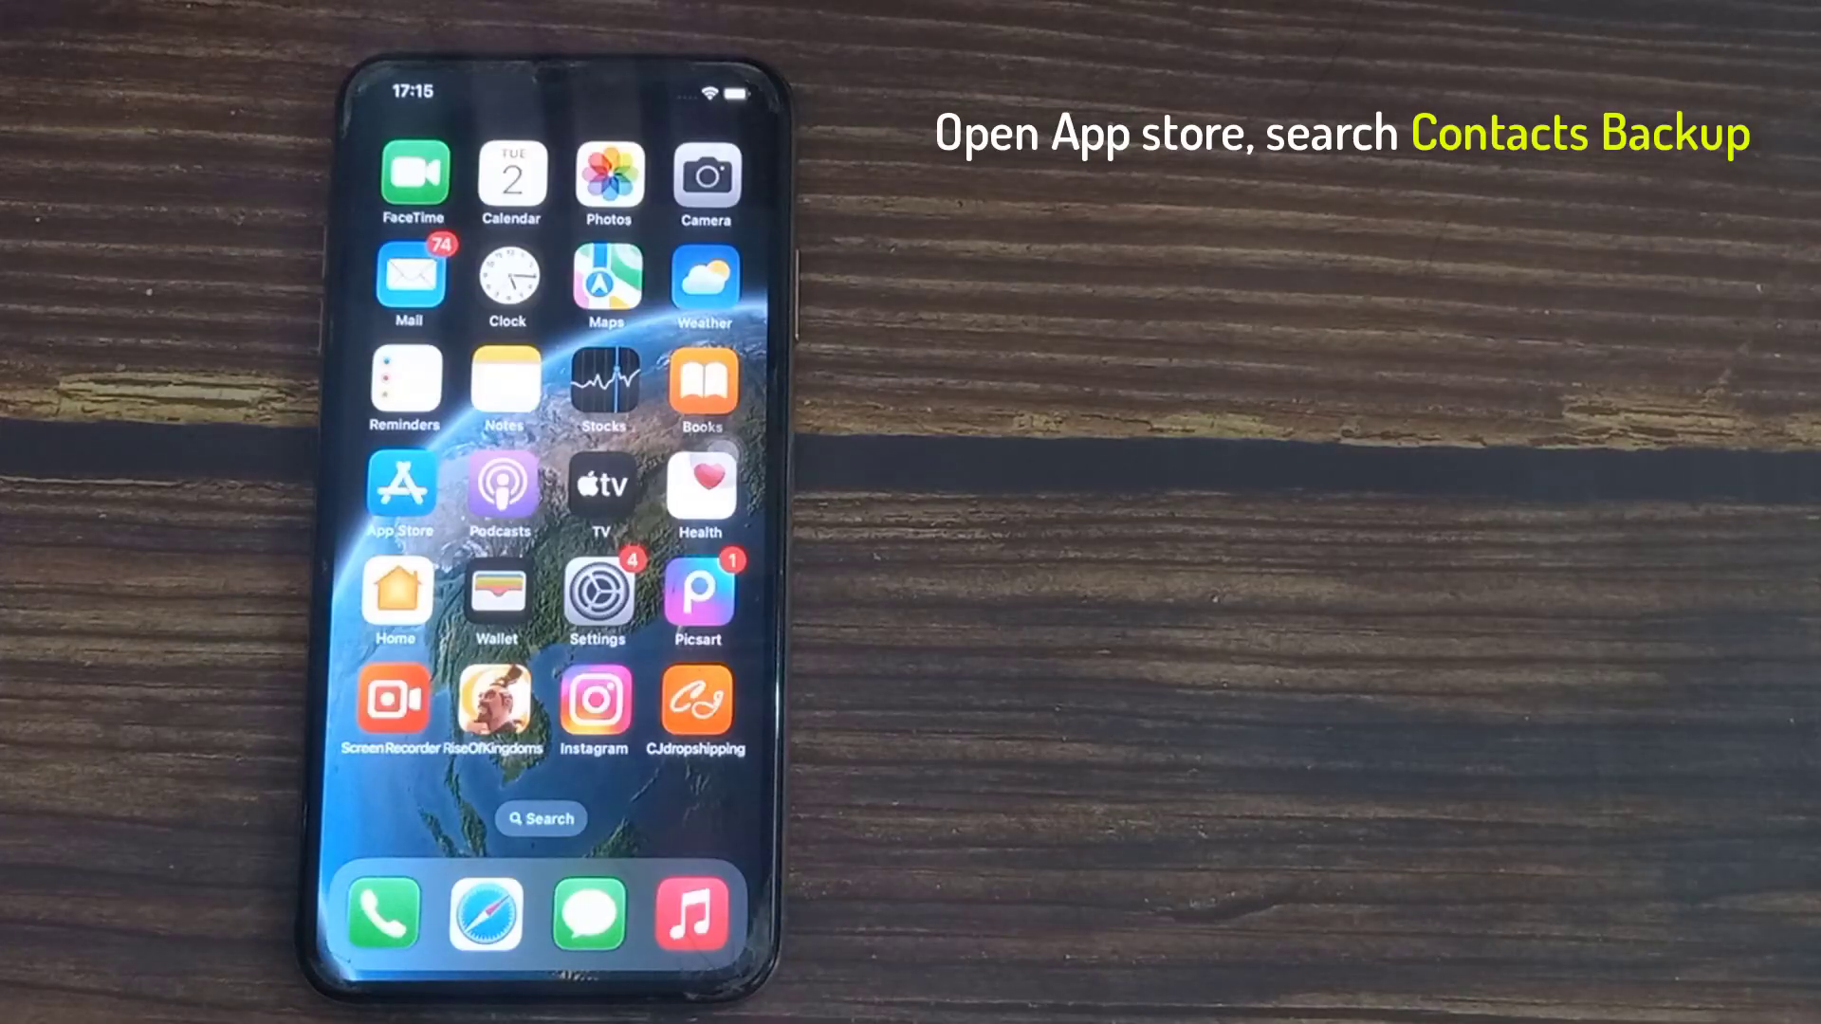
Search the App Store for 'backup contacts', install Contacts Backup and launch it
left_click(400, 487)
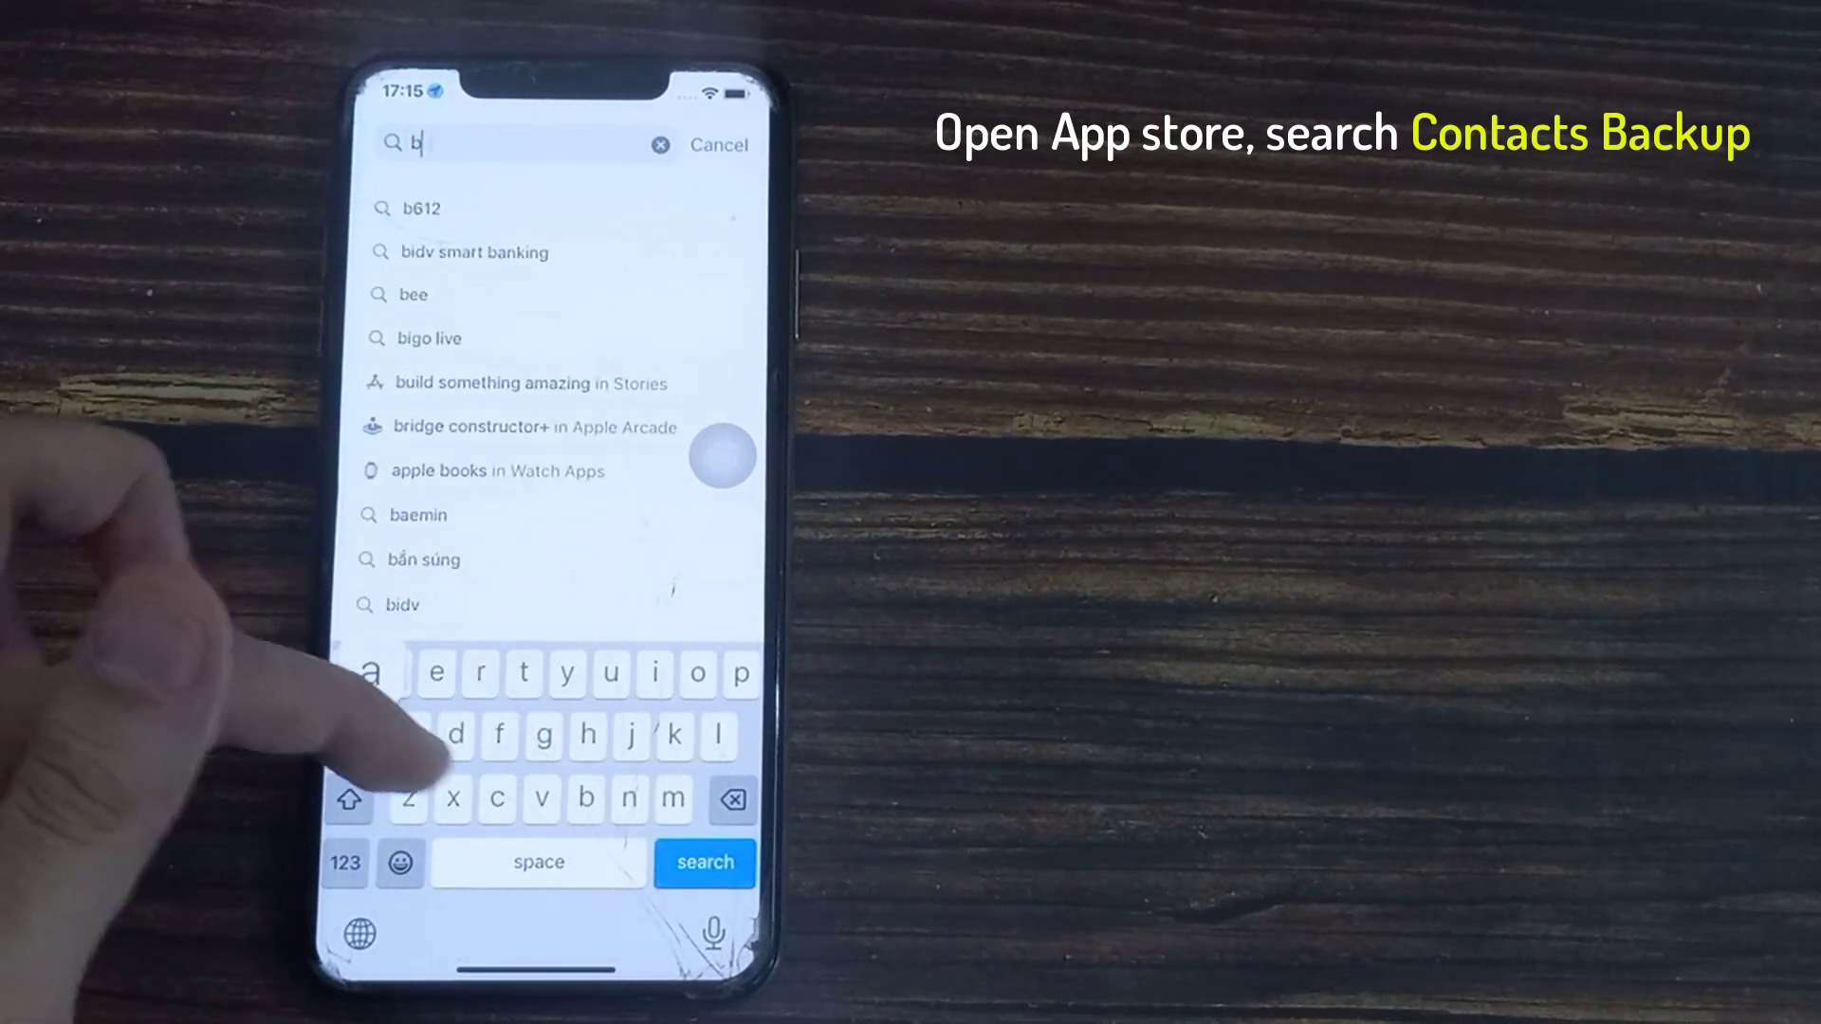
type("ack")
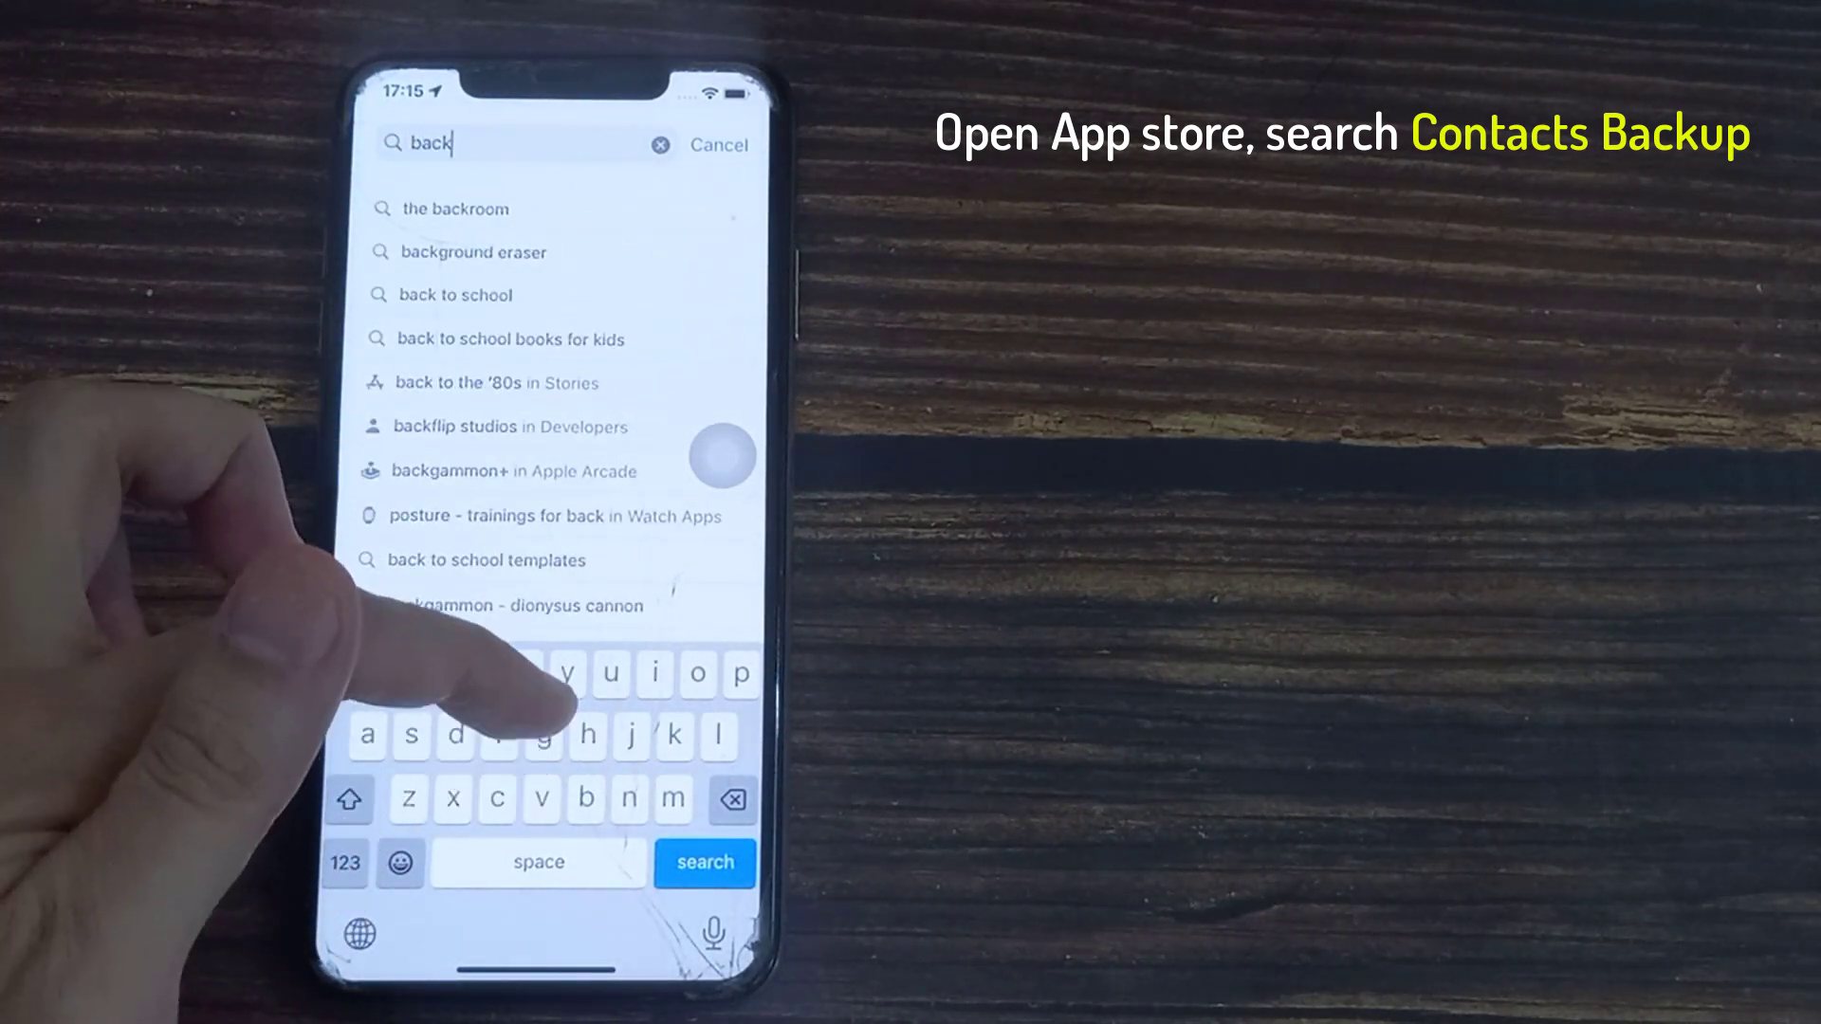
type("up contacts")
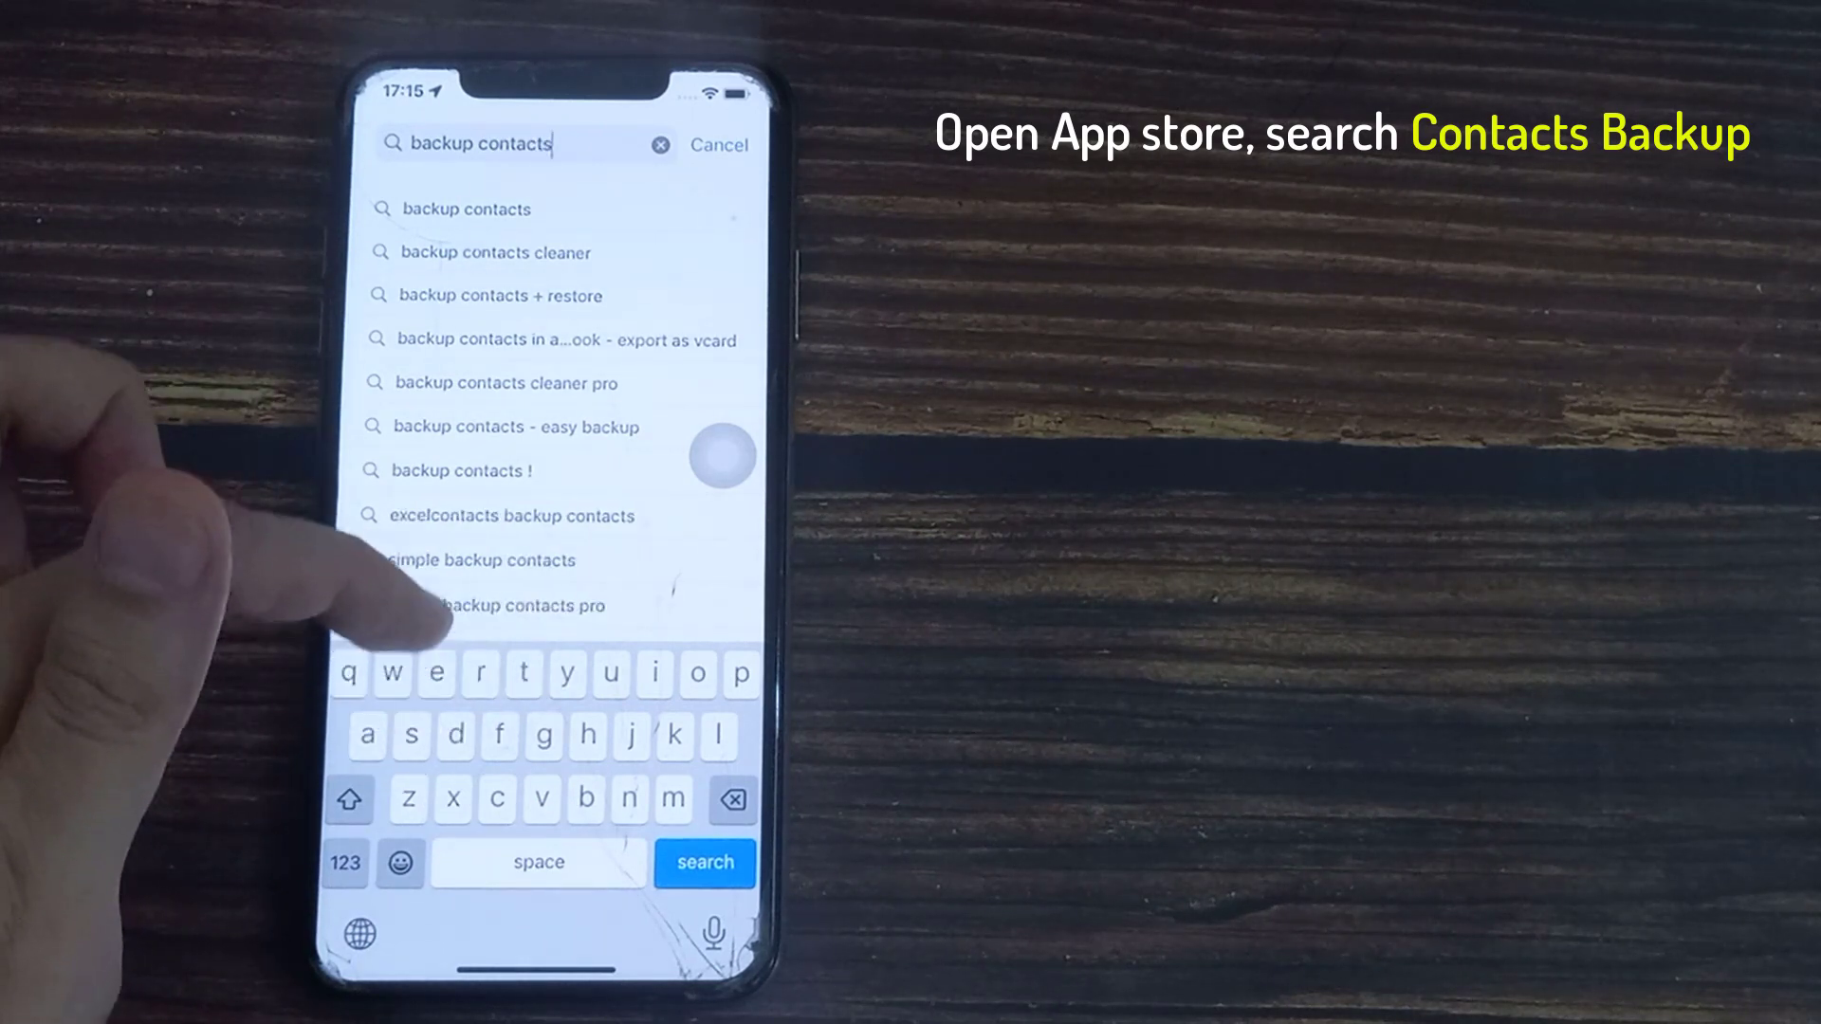
left_click(704, 861)
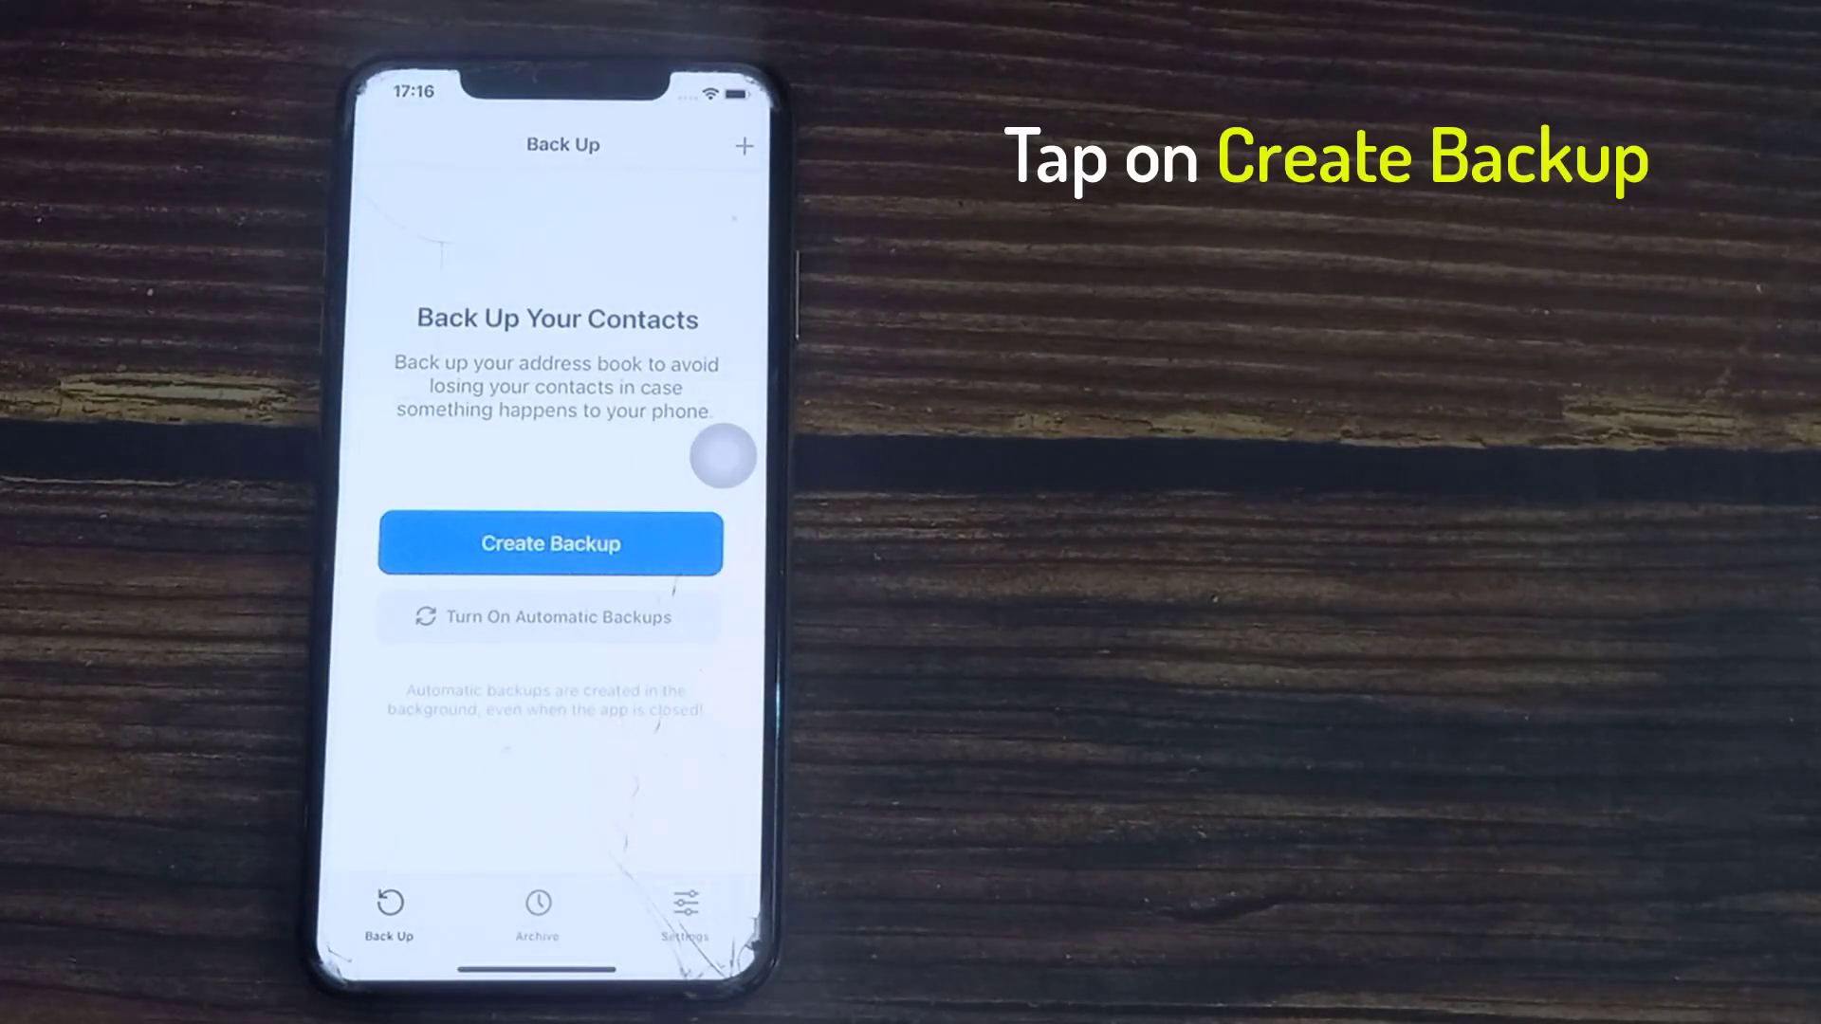
Create a backup from hand-picked contacts via Select Contacts and finish it with Done
left_click(550, 545)
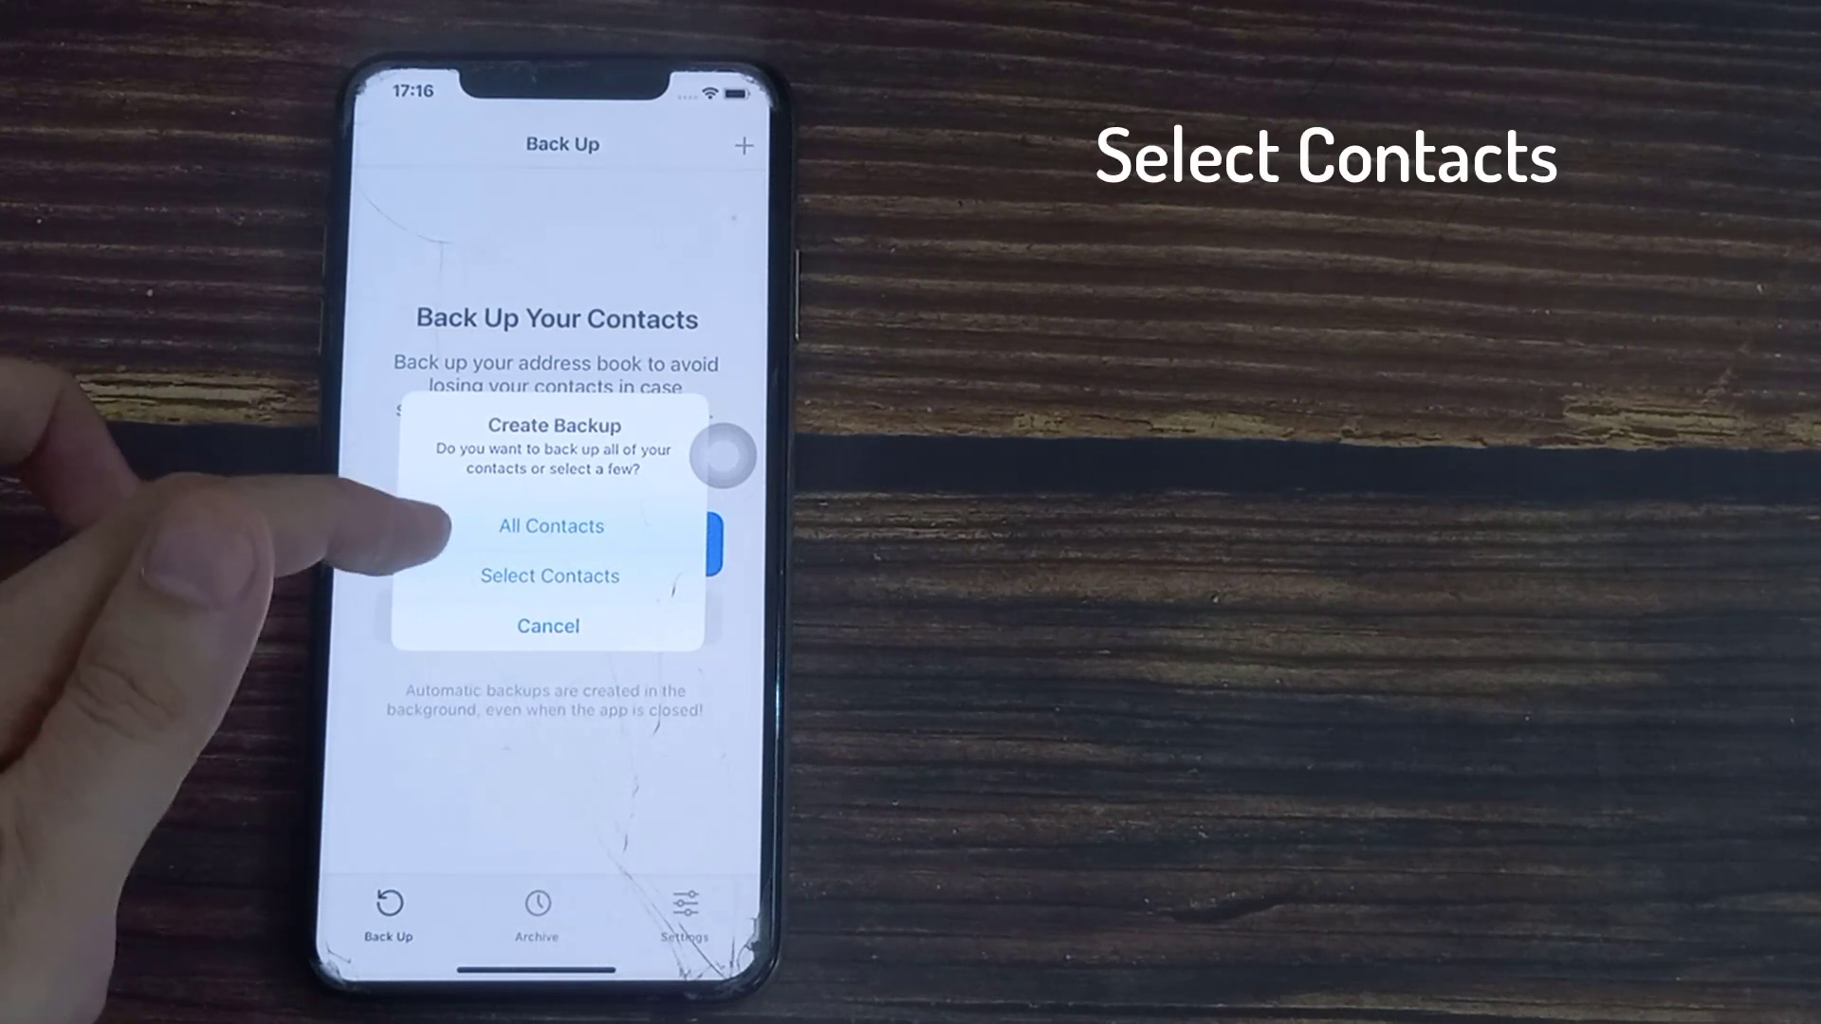
left_click(550, 577)
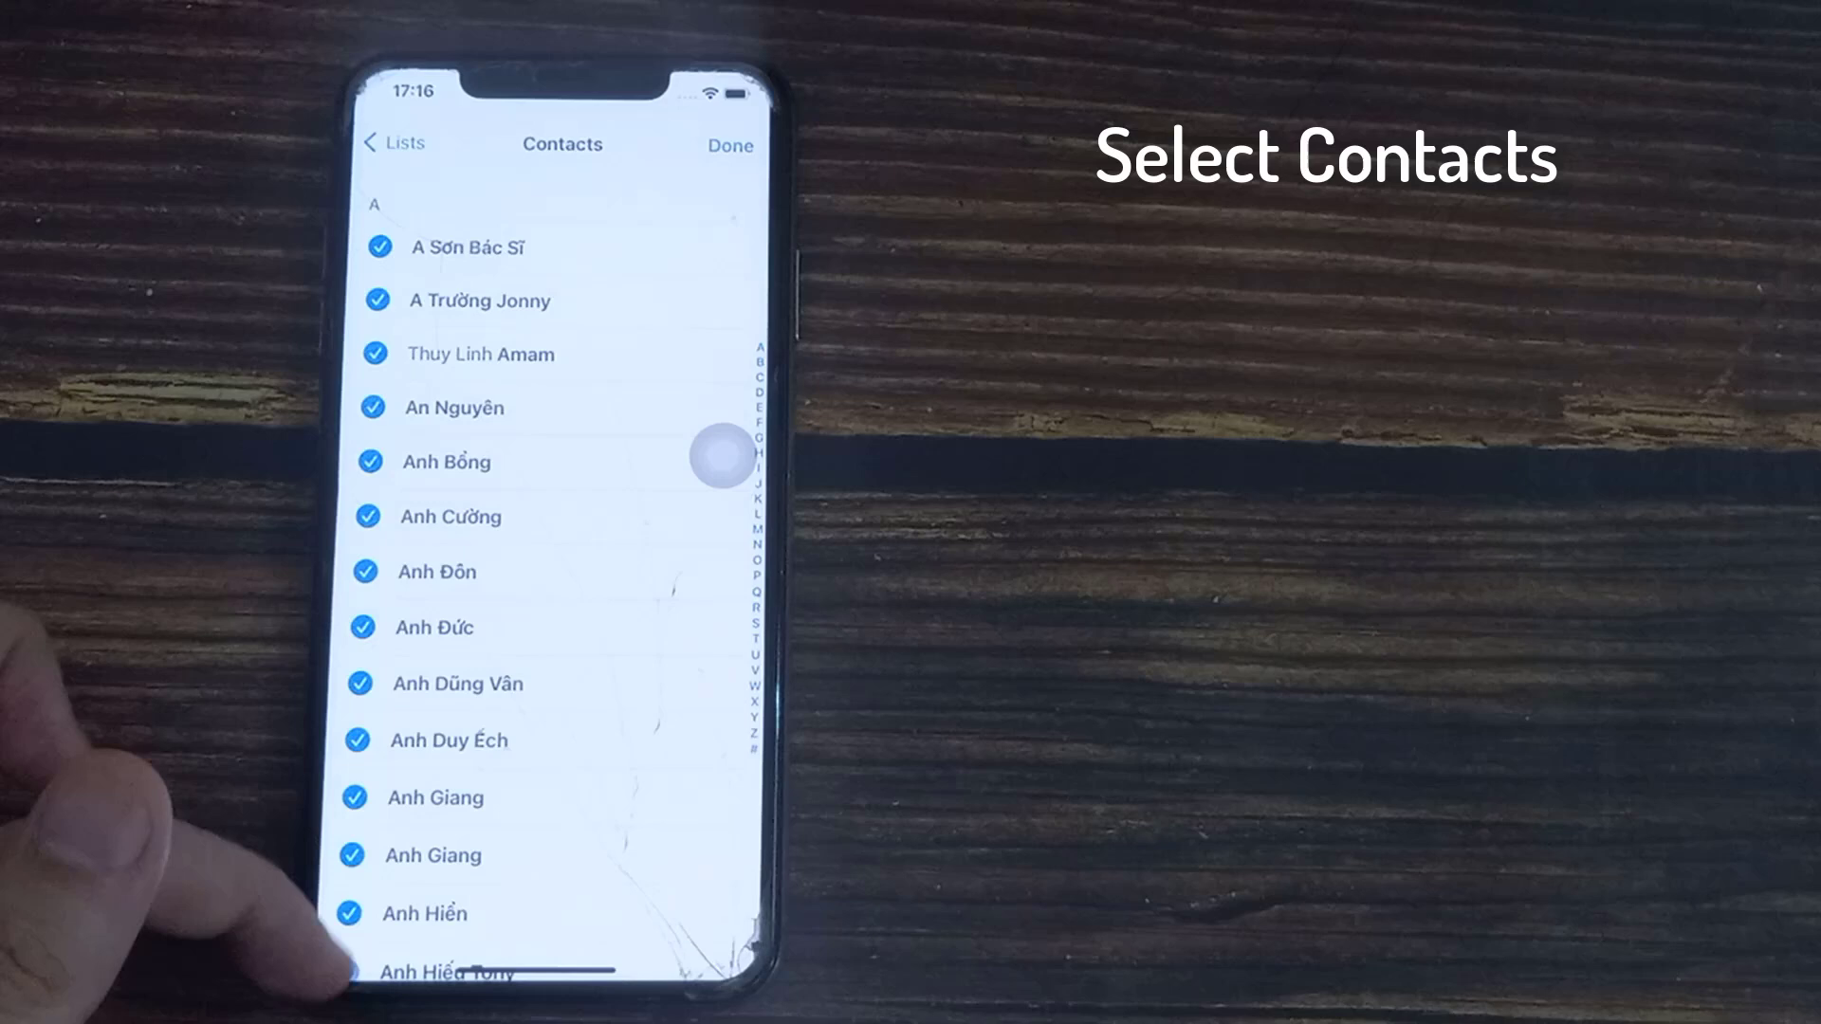
scroll("up", 3)
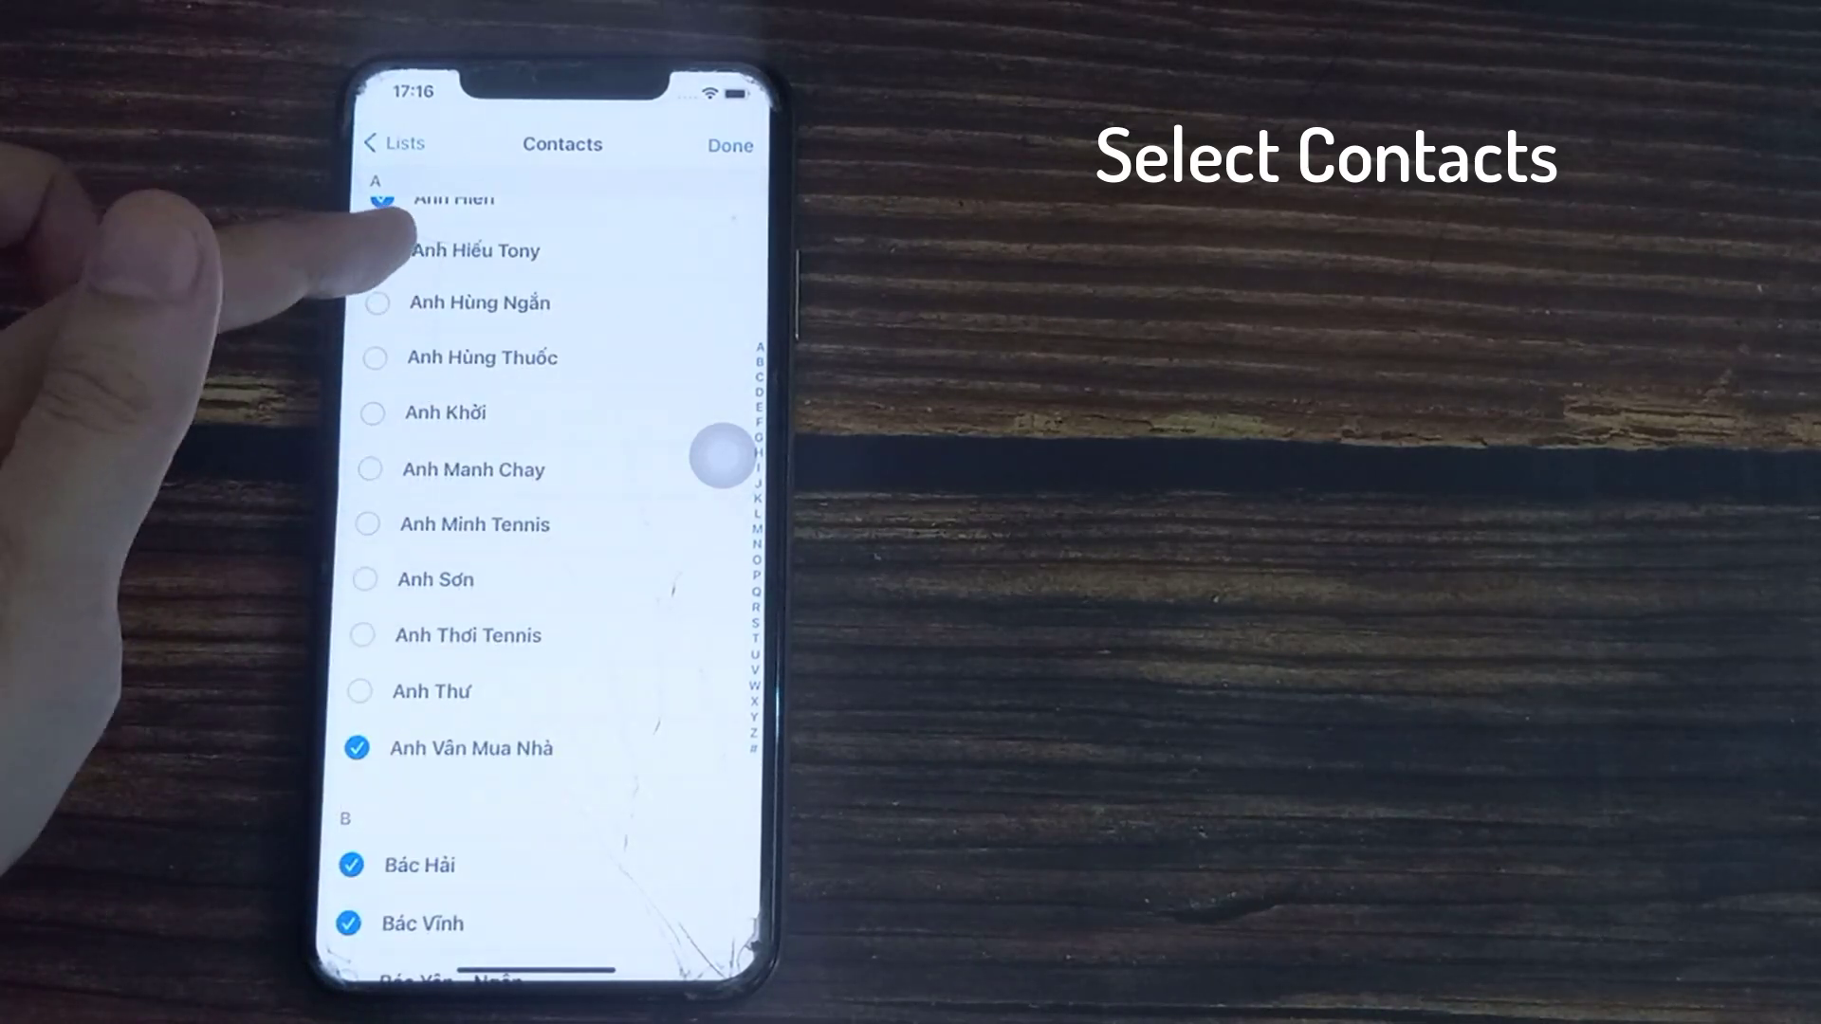
scroll("down", 3)
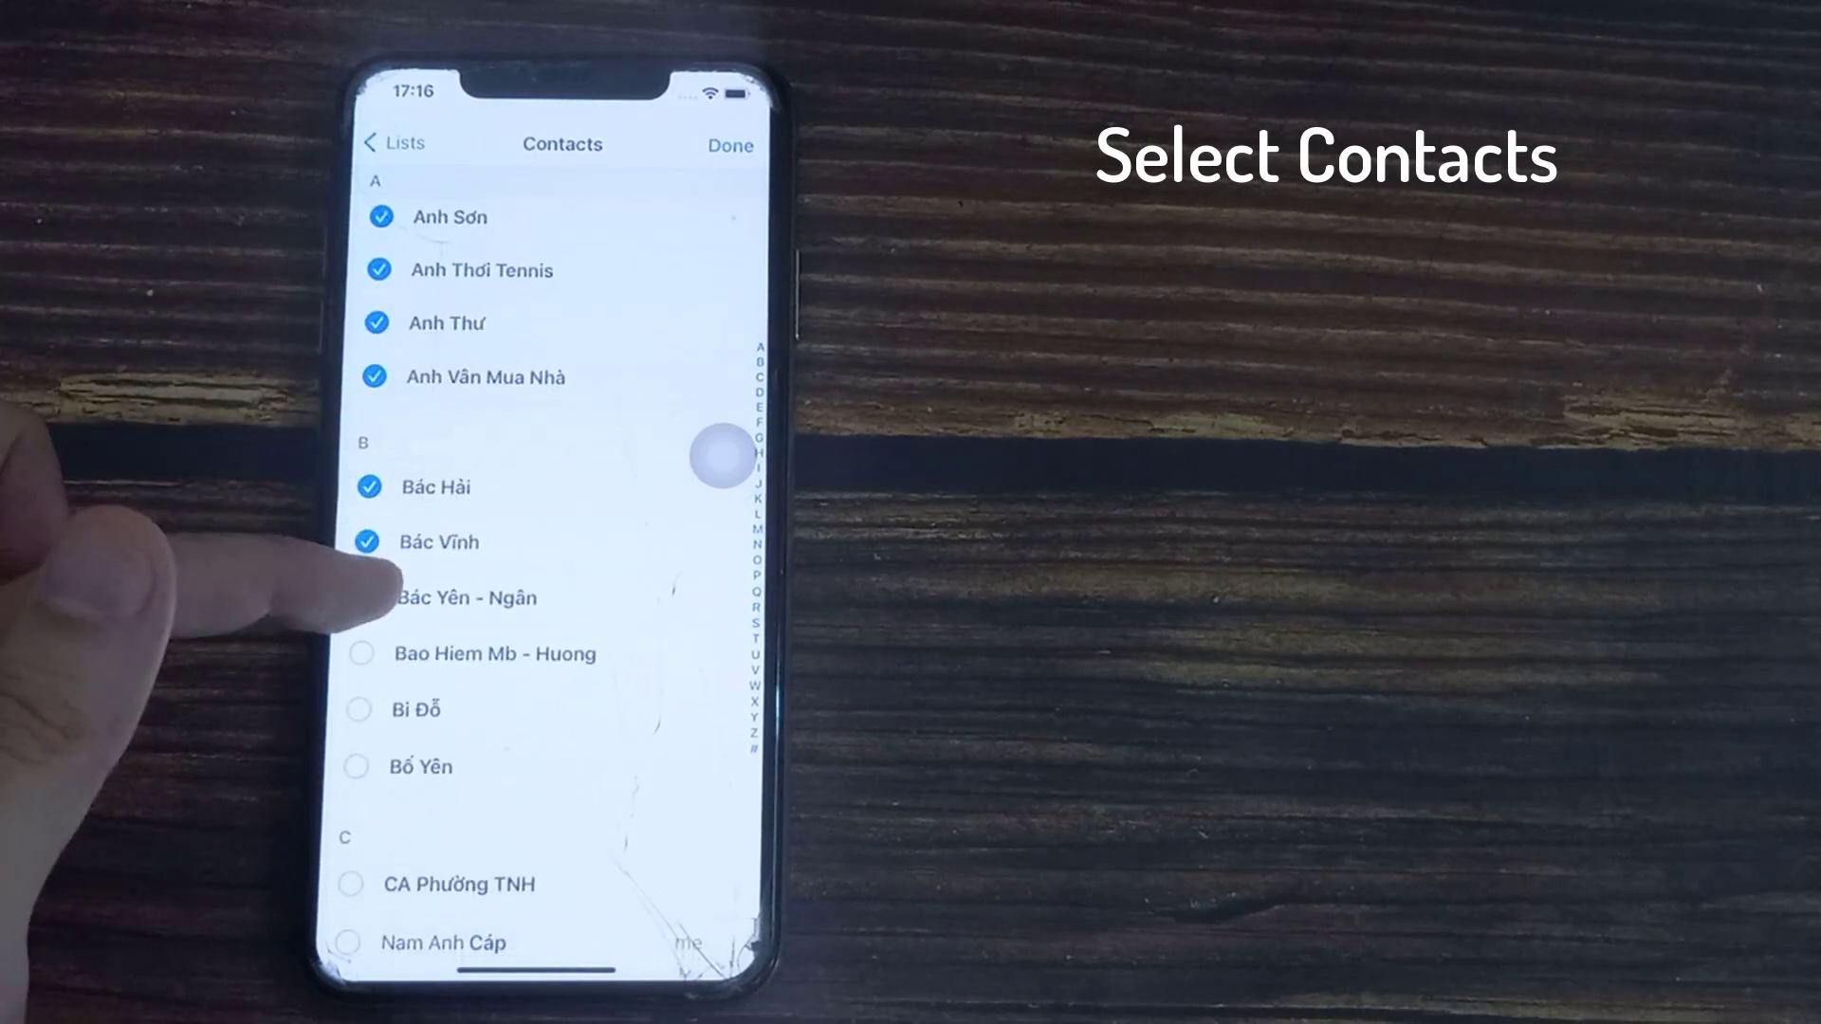
scroll("down", 3)
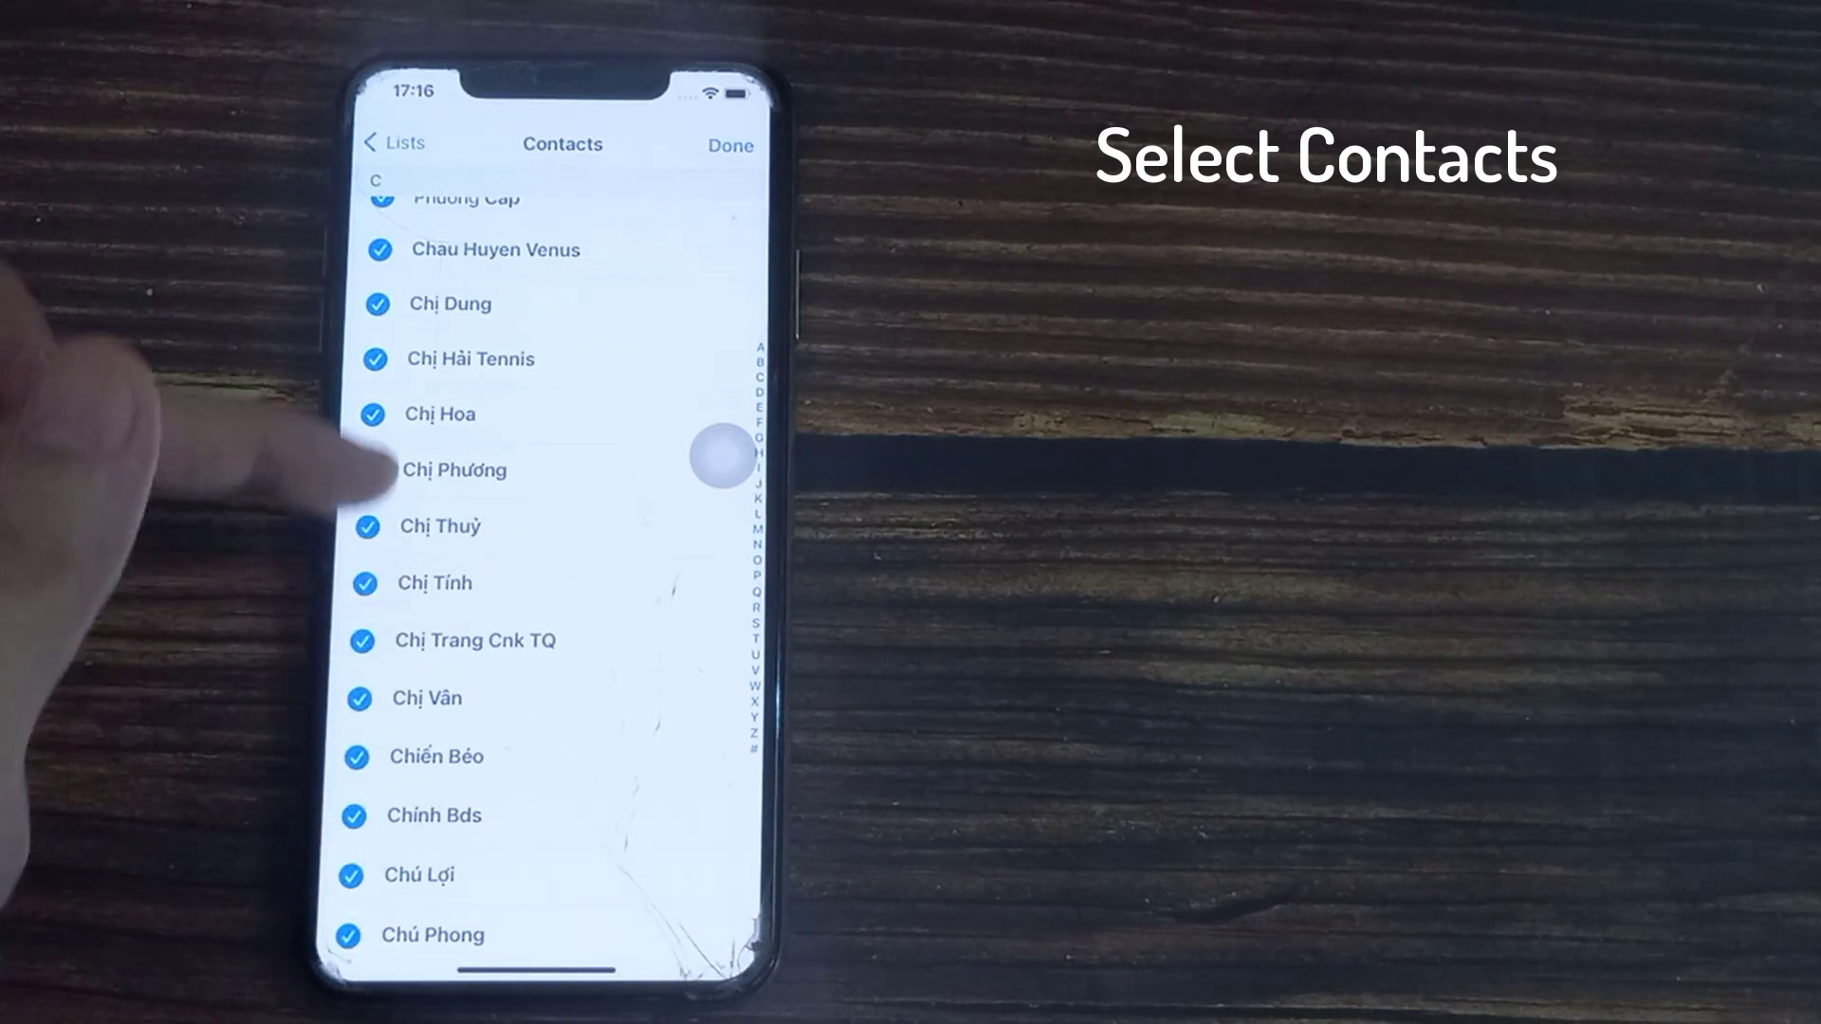
left_click(728, 146)
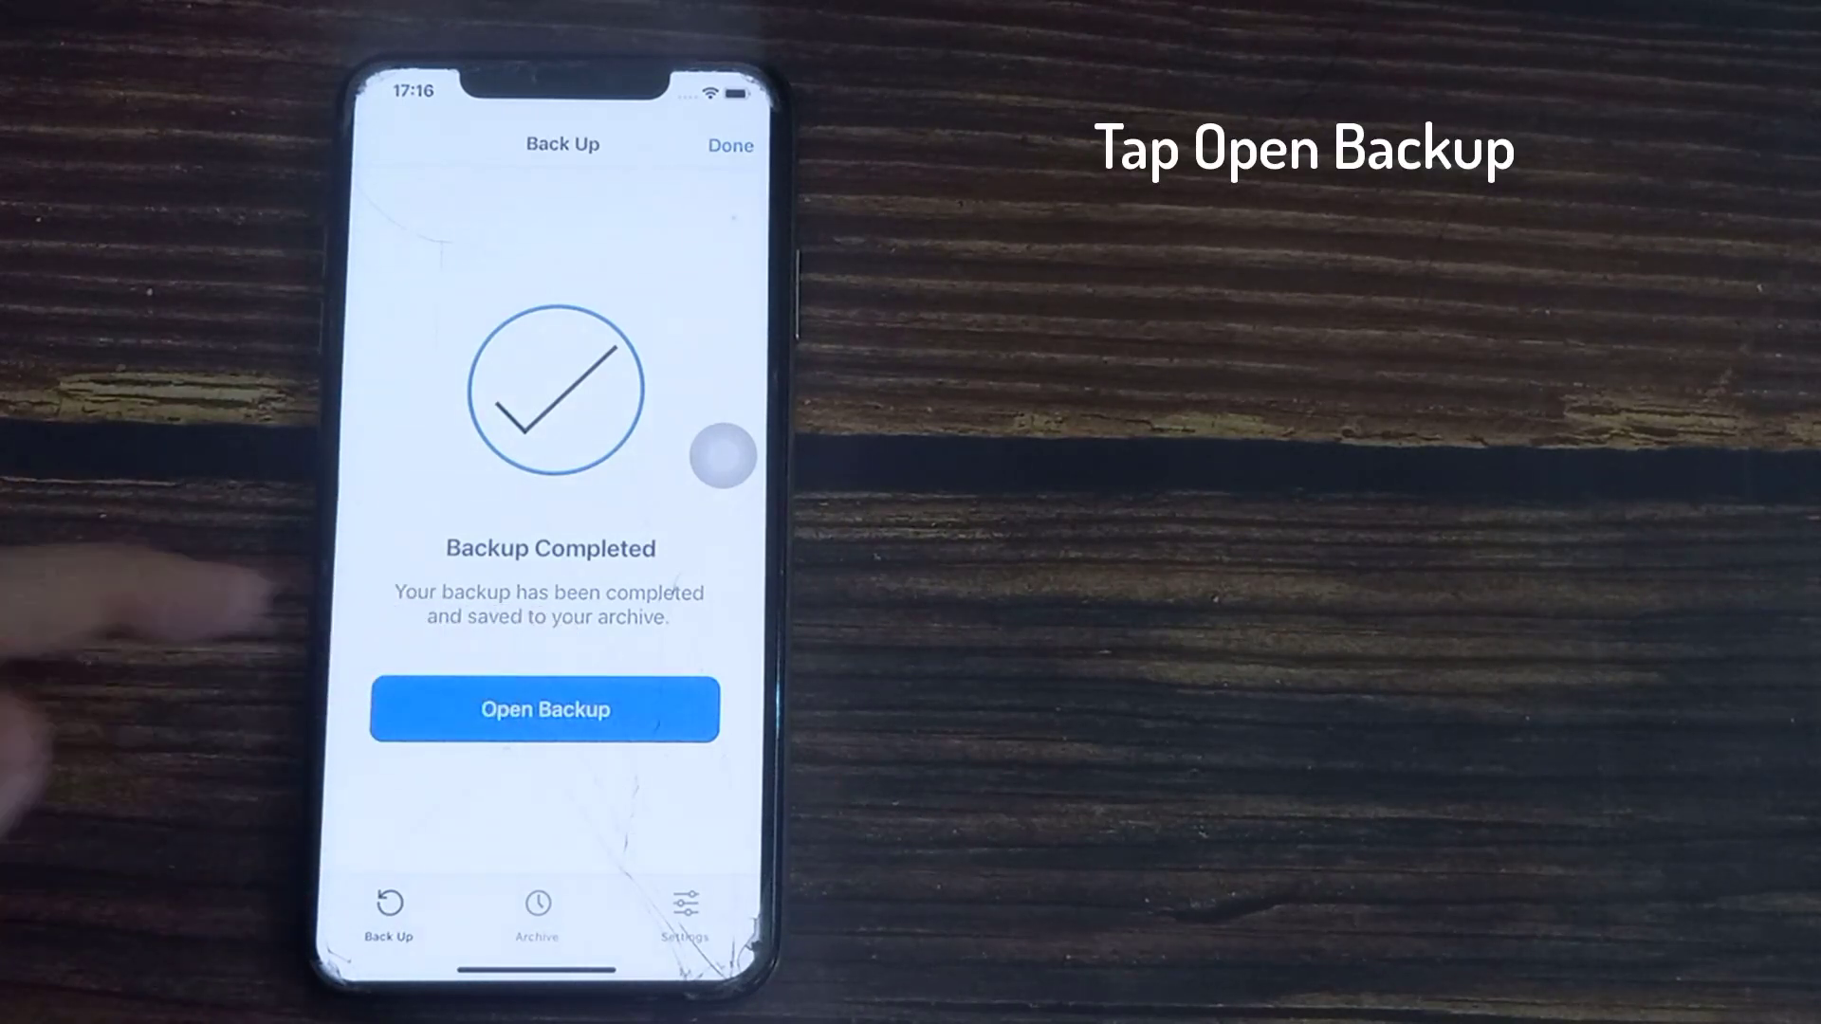
Save the backup card to Files' MediaConvert folder under the name Backupcontacts
left_click(544, 707)
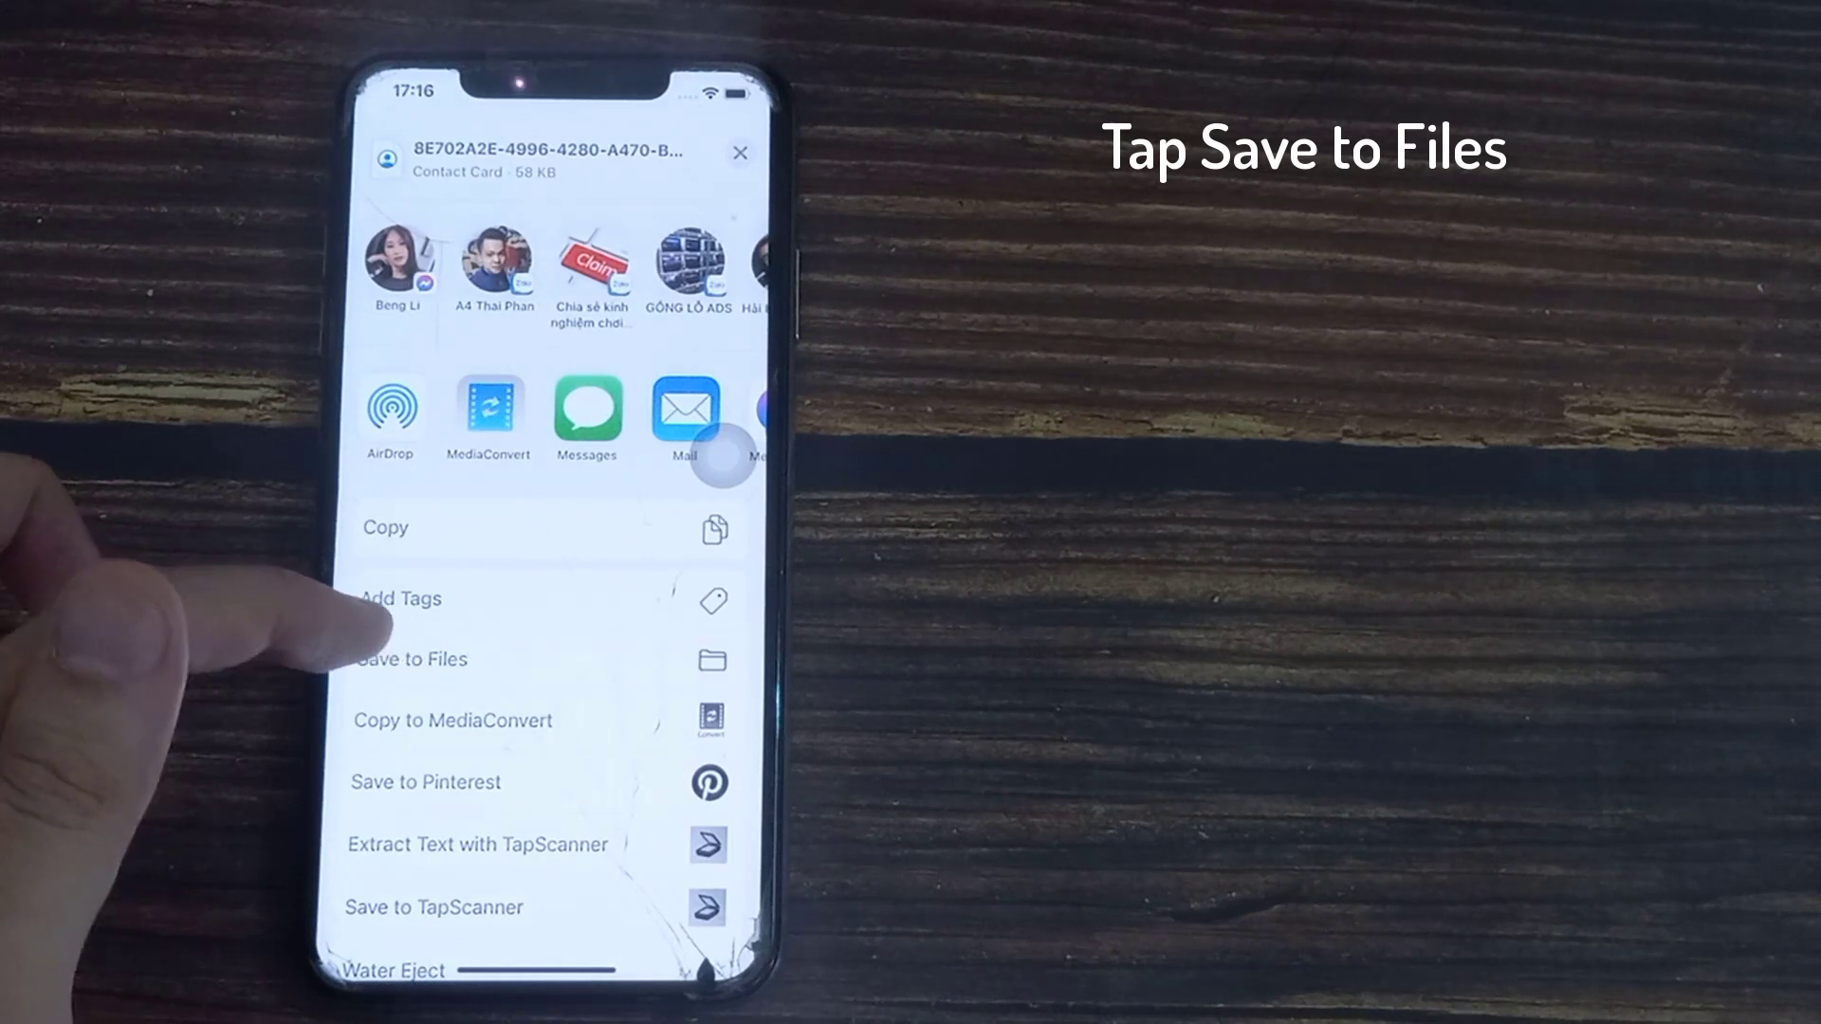
left_click(409, 658)
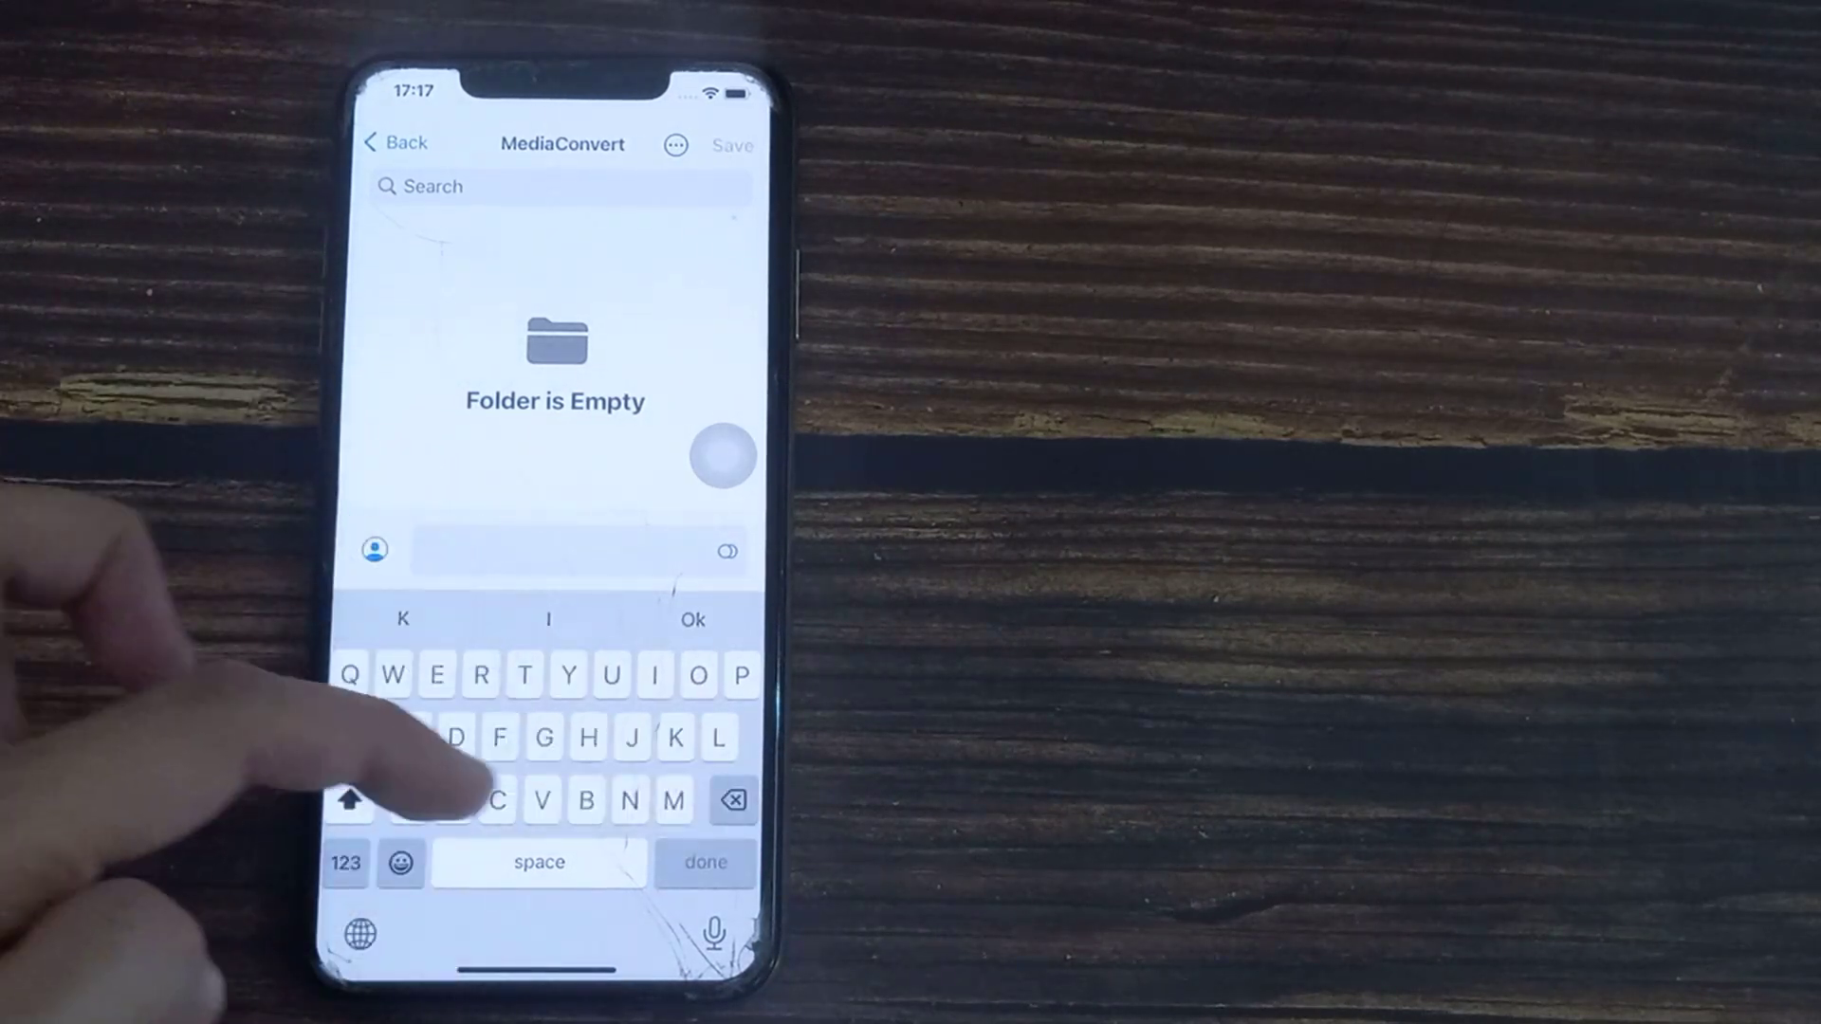
type("Backupcontact")
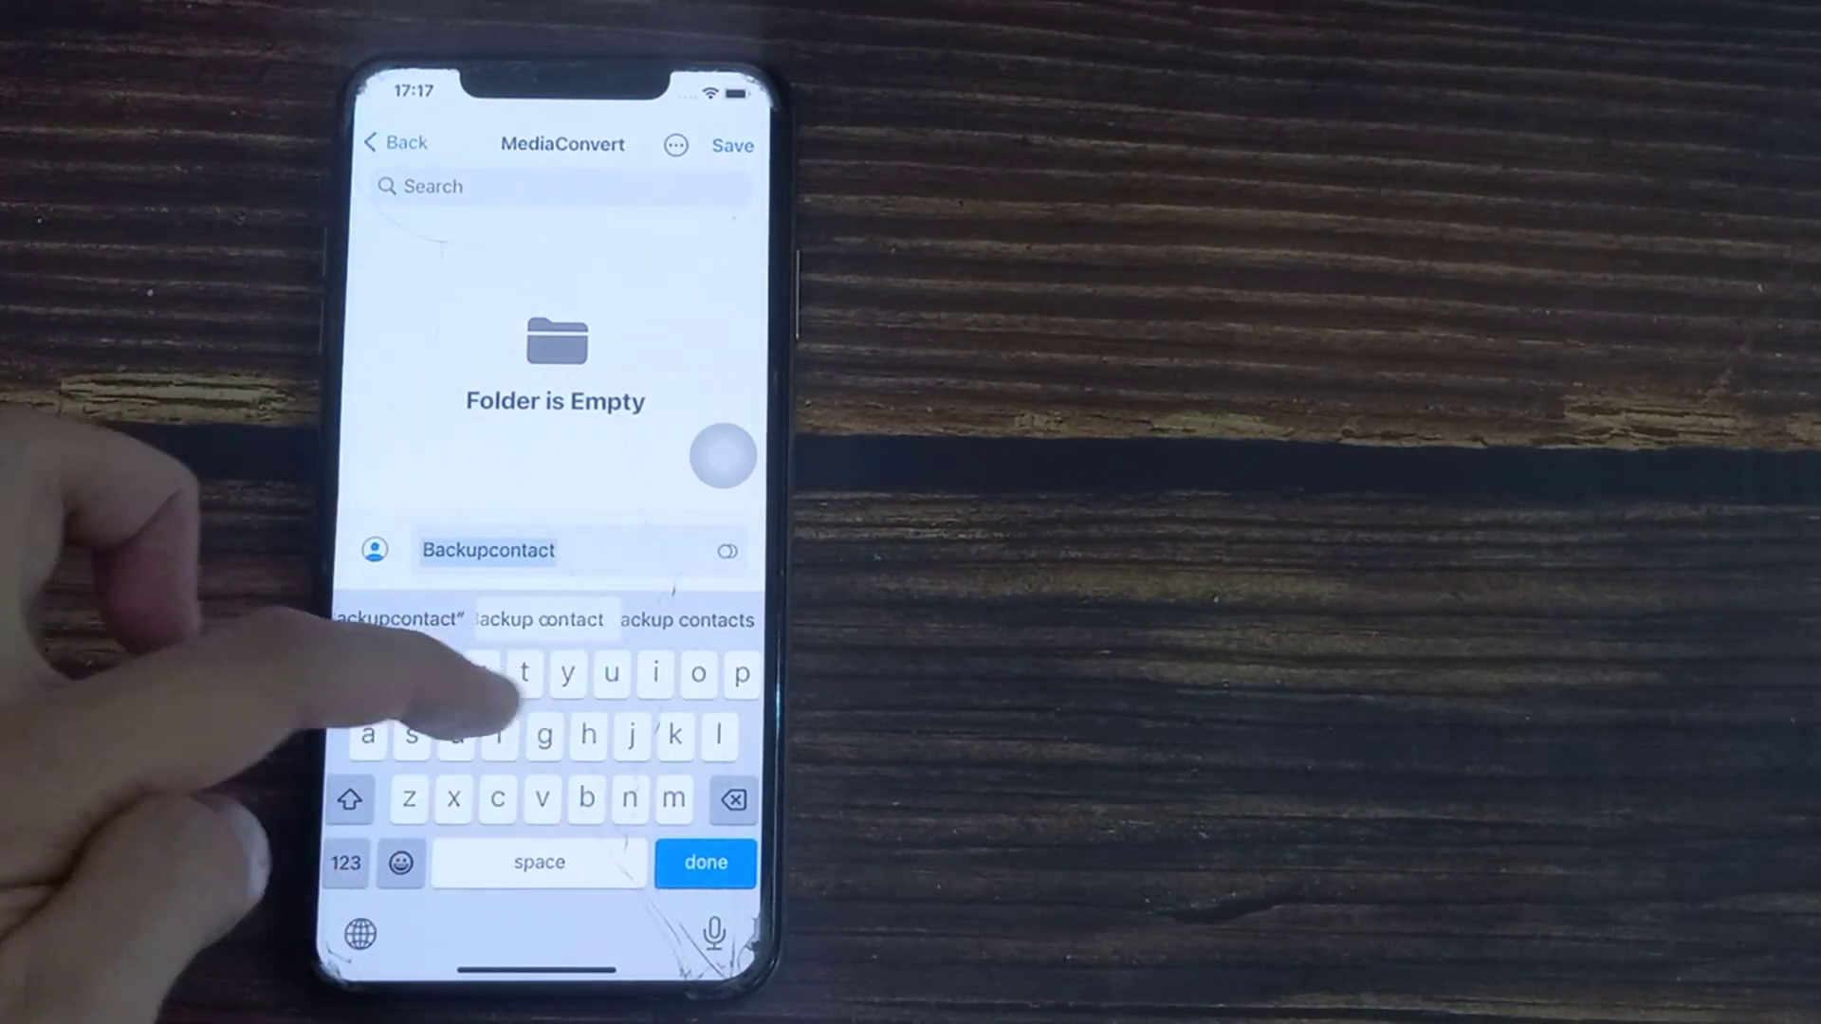
type("s")
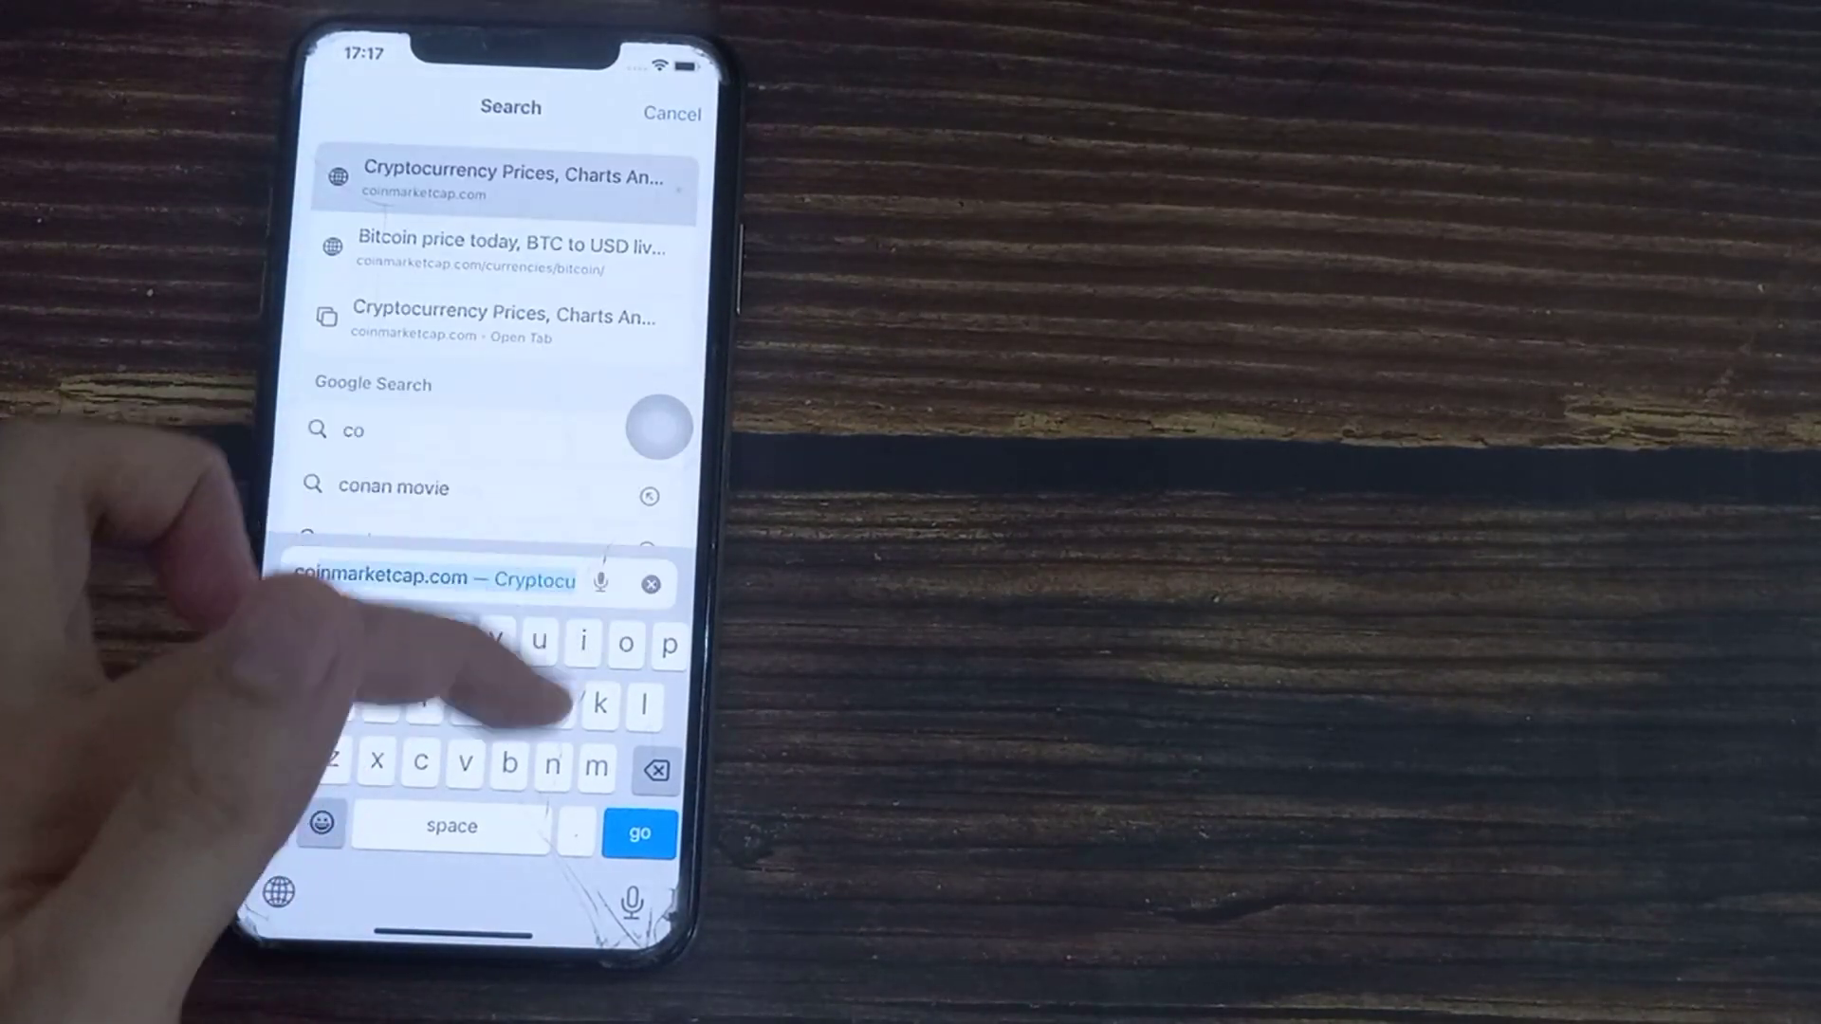
Go to contacts.google.com and sign in with the account email and password
type("n")
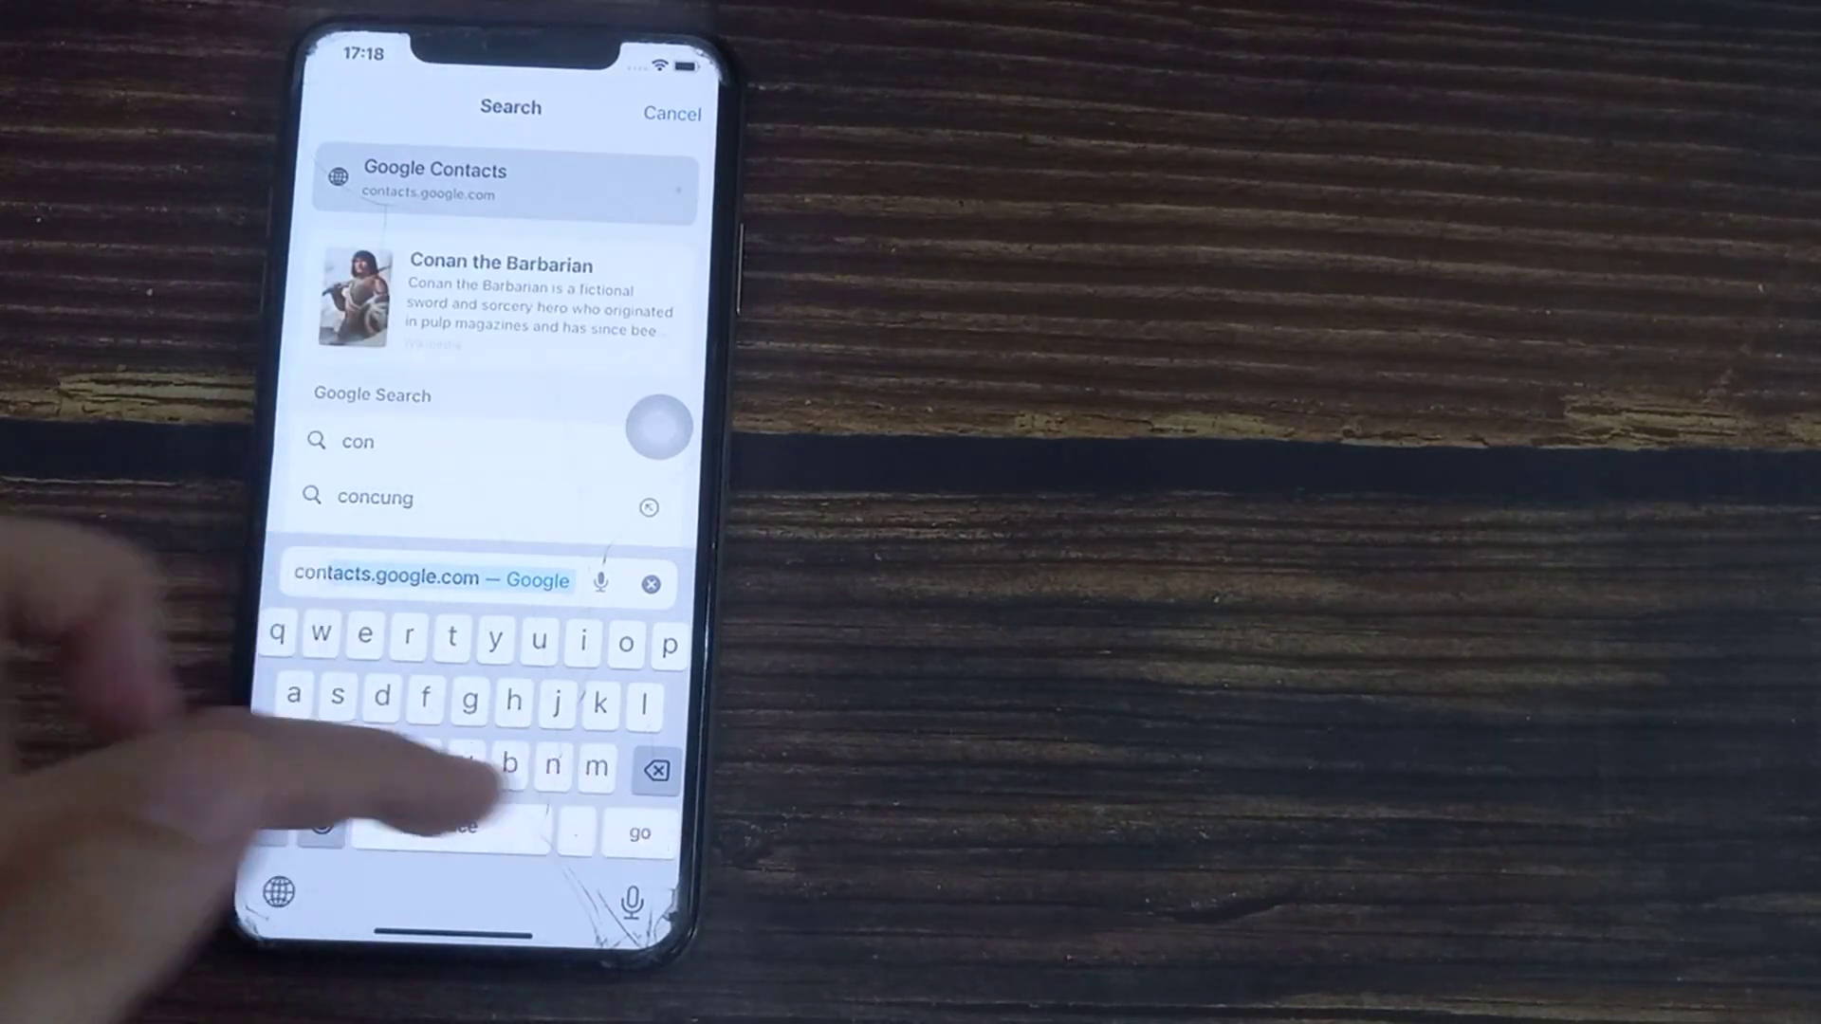
left_click(501, 182)
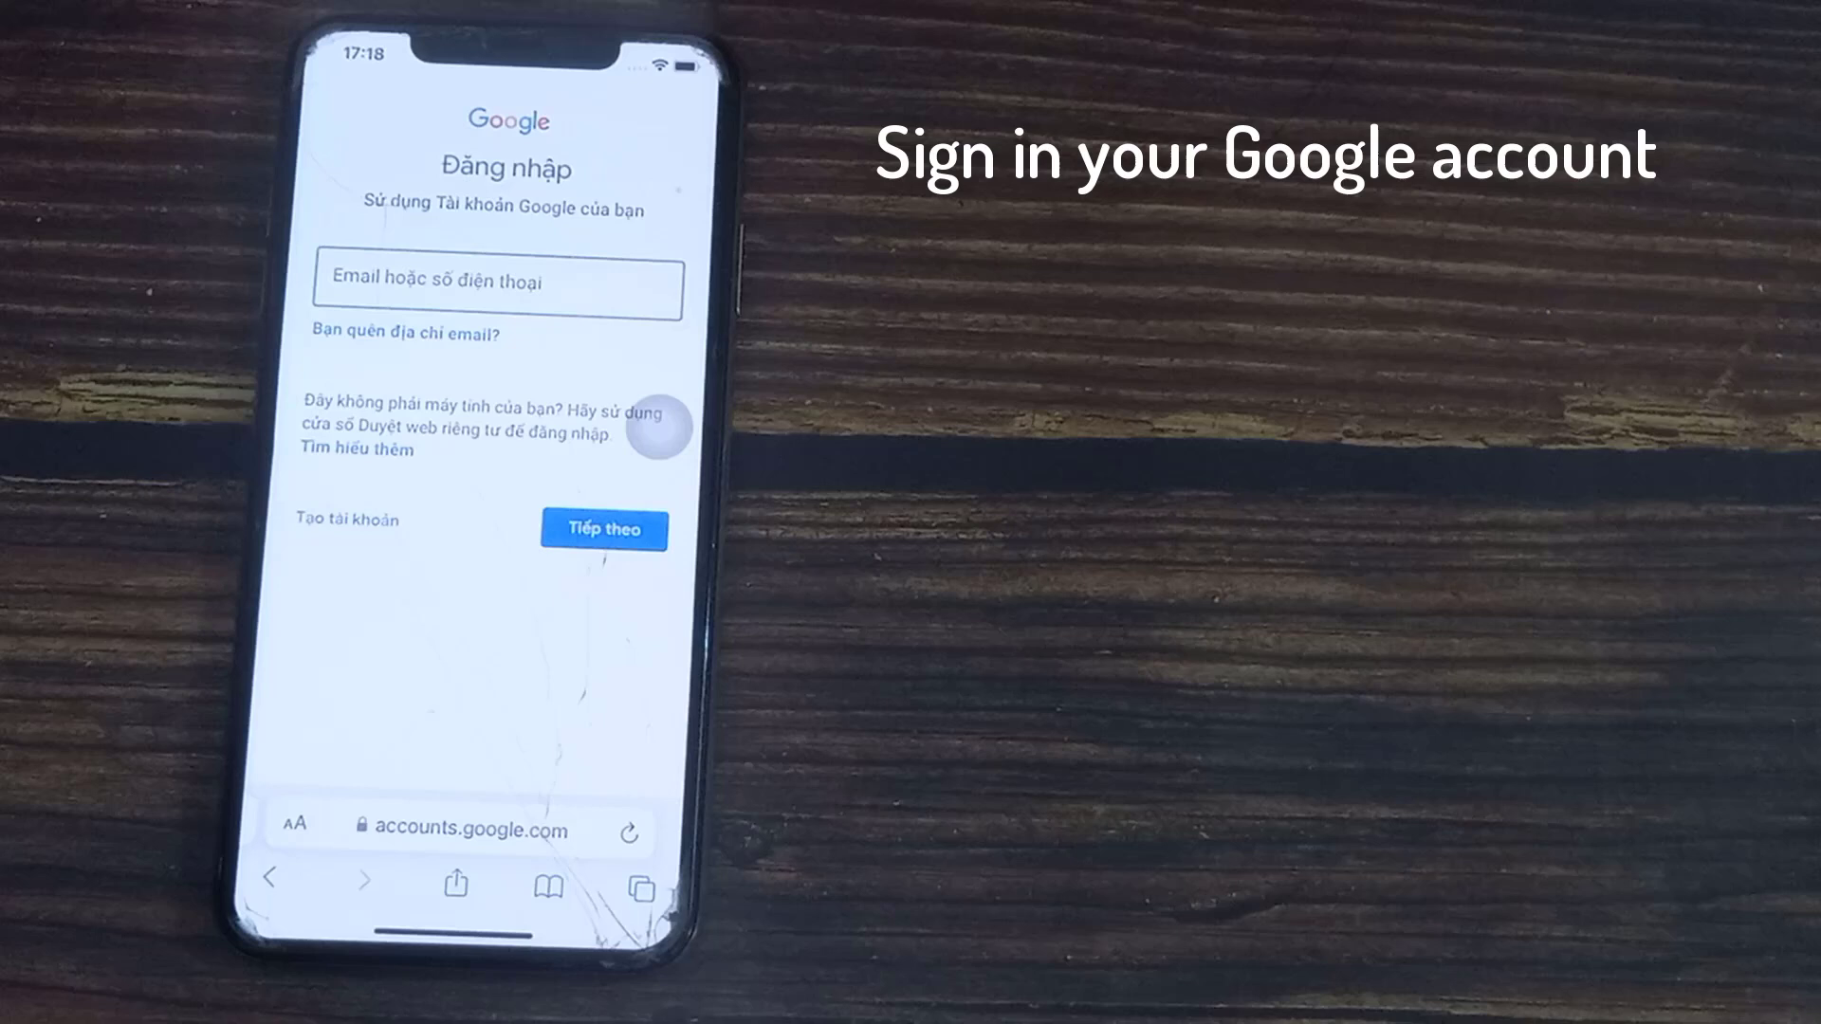
left_click(495, 283)
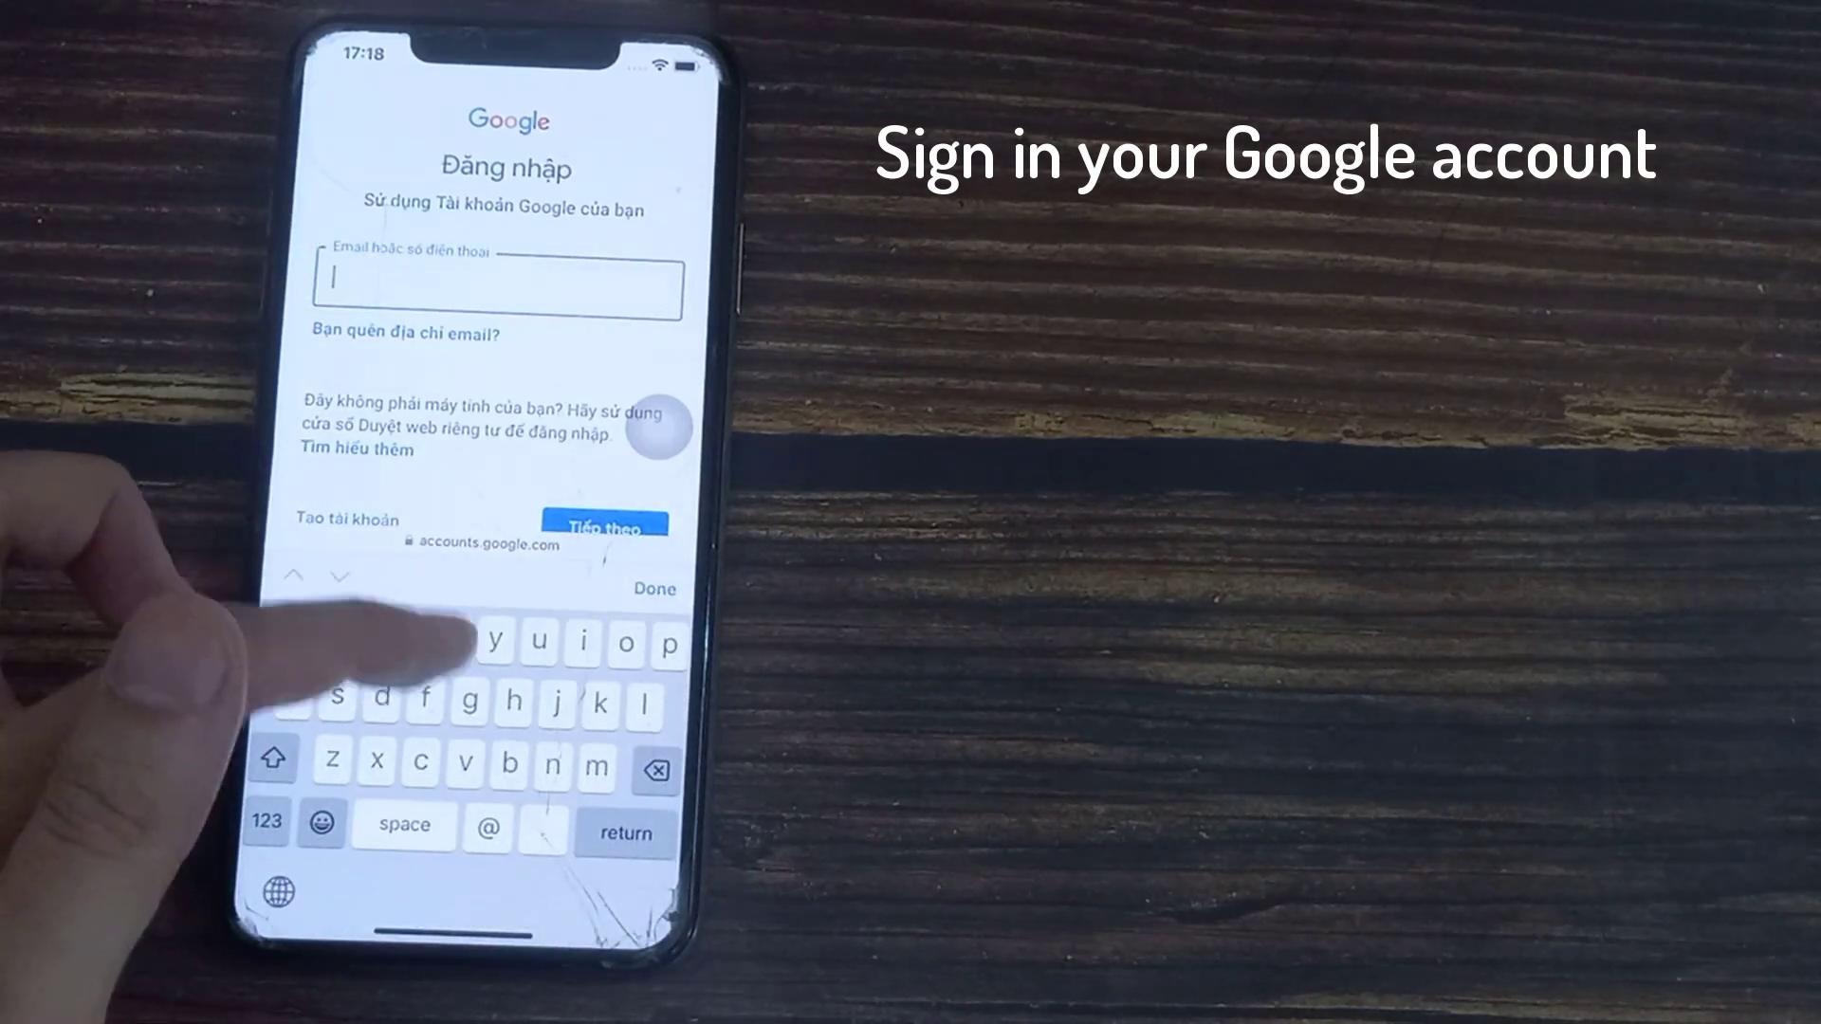
type("namct")
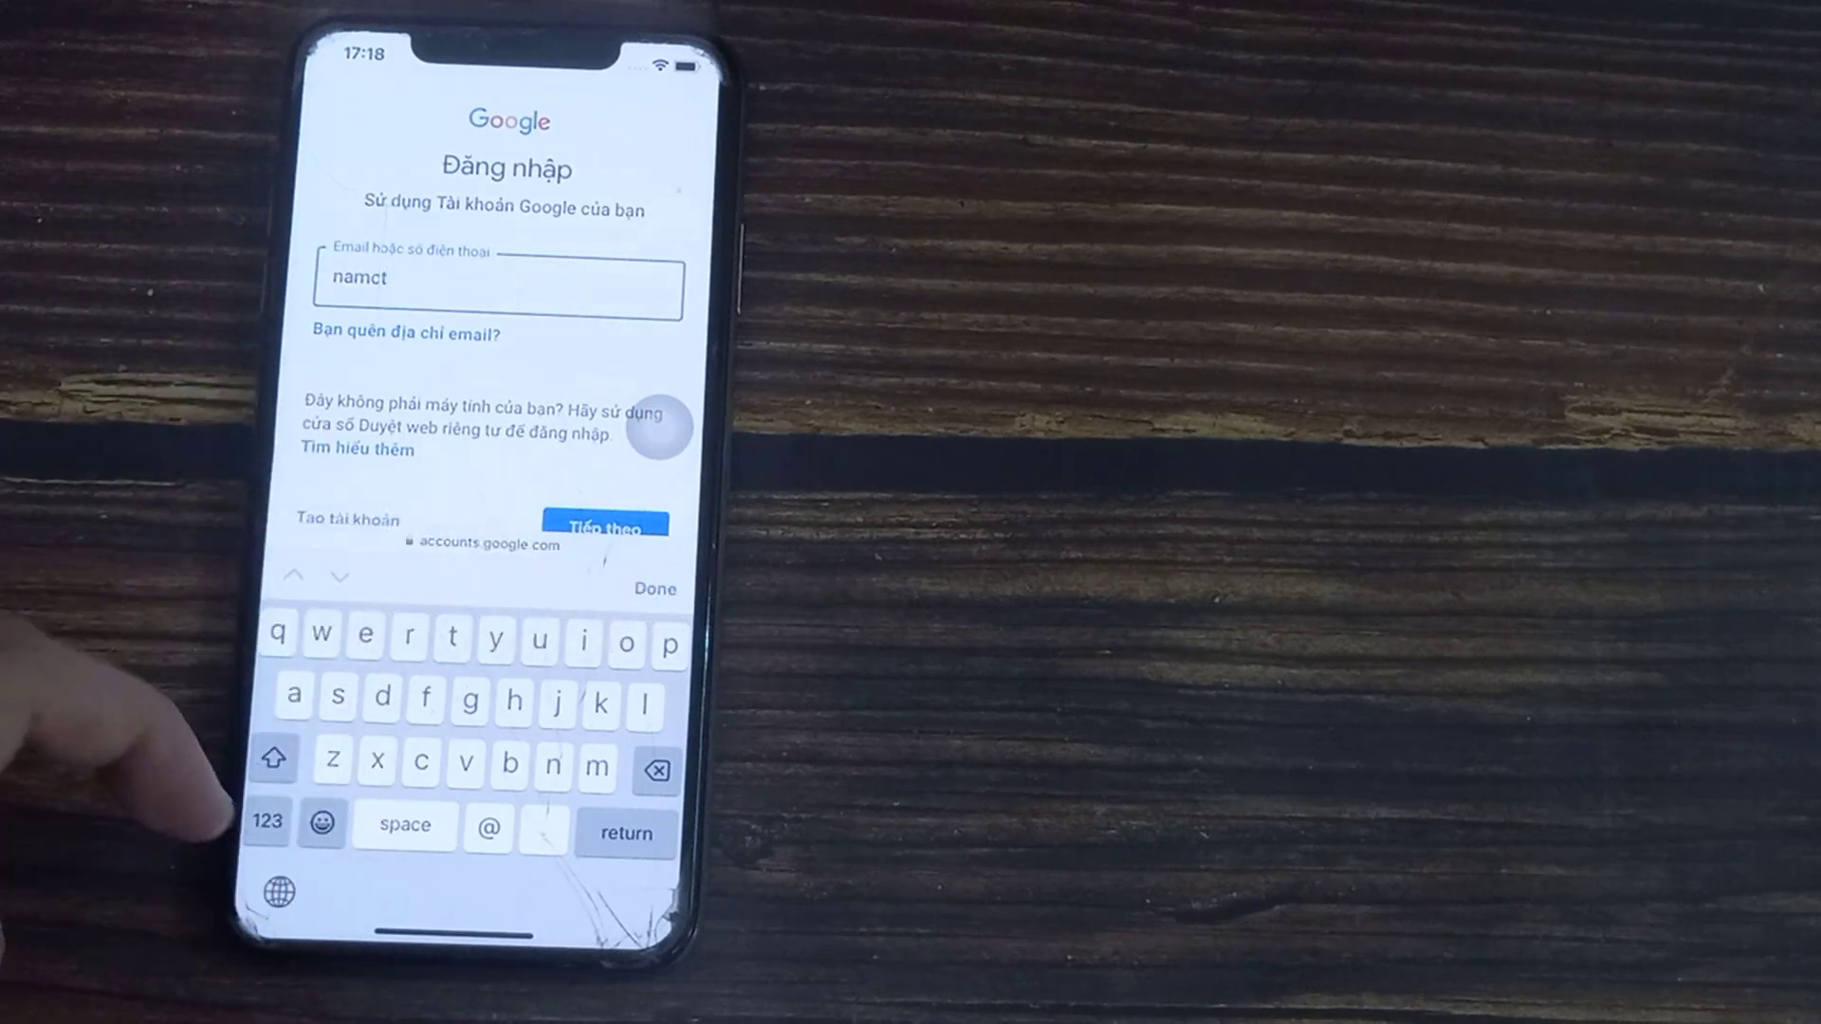
type("030119")
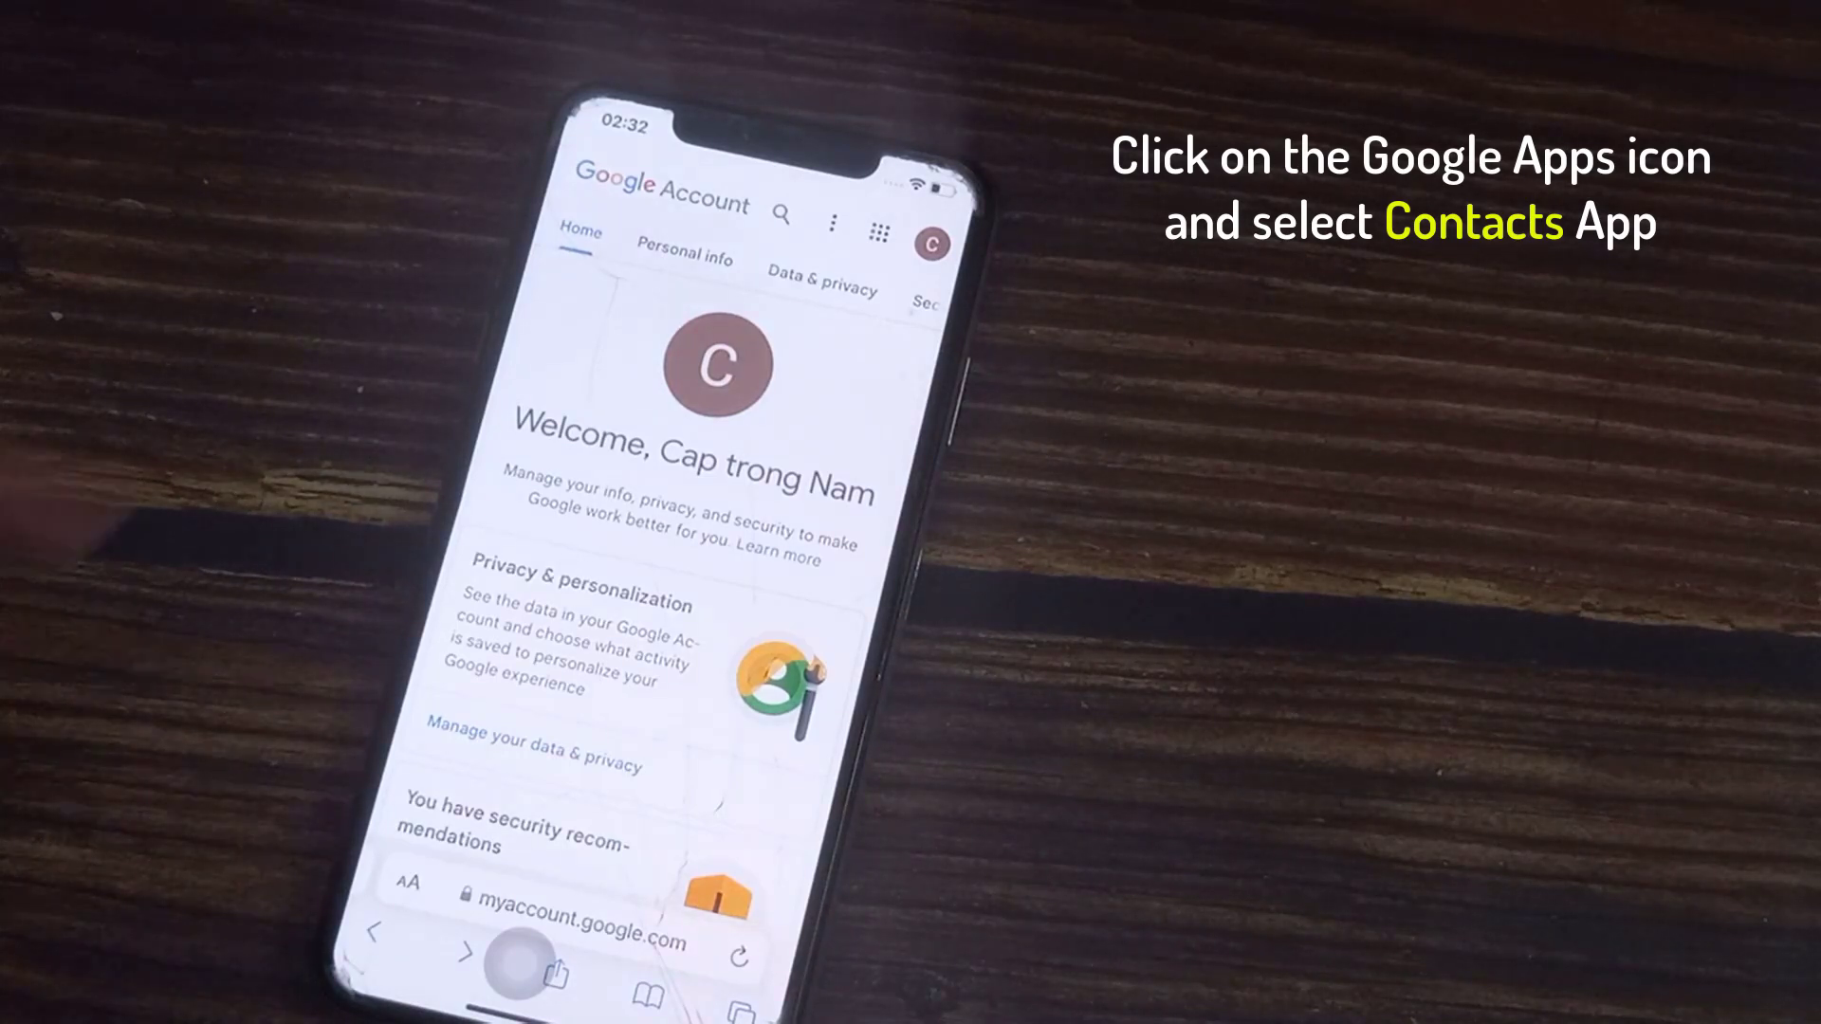
In Google Contacts, start Import contacts and pick Backupcontacts.vcf as the file
left_click(878, 235)
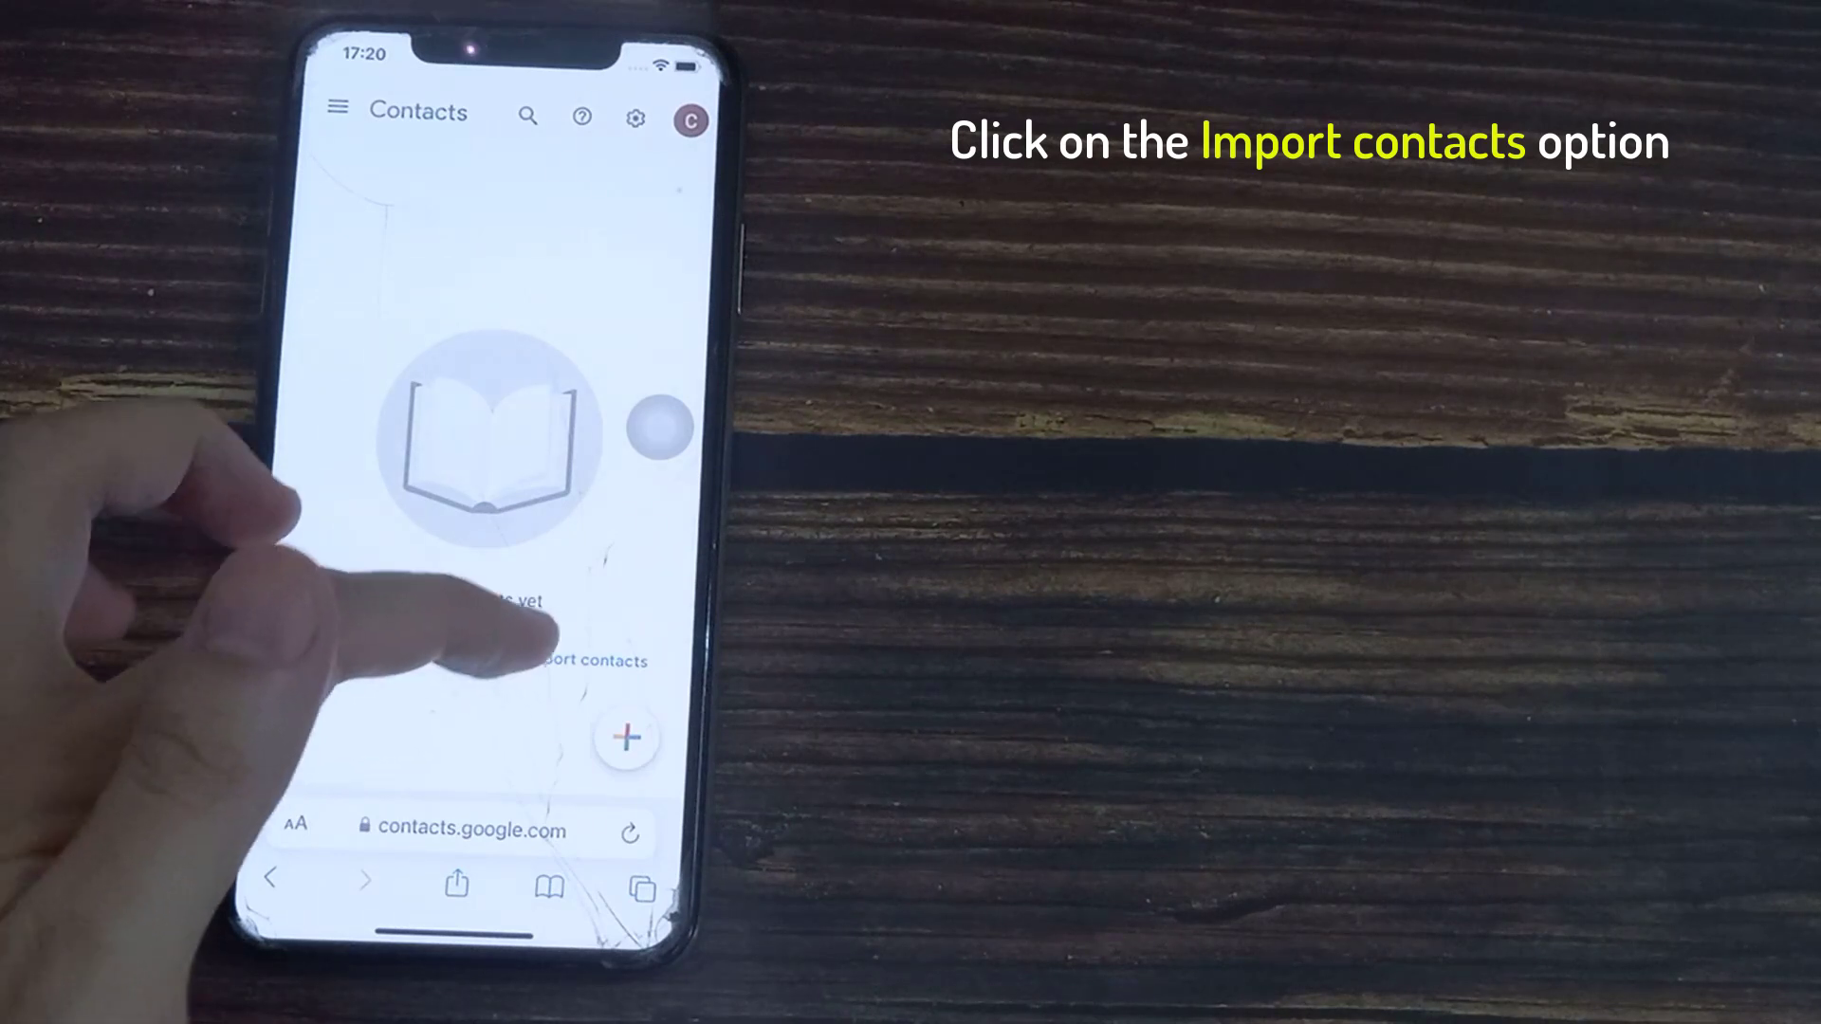
left_click(569, 660)
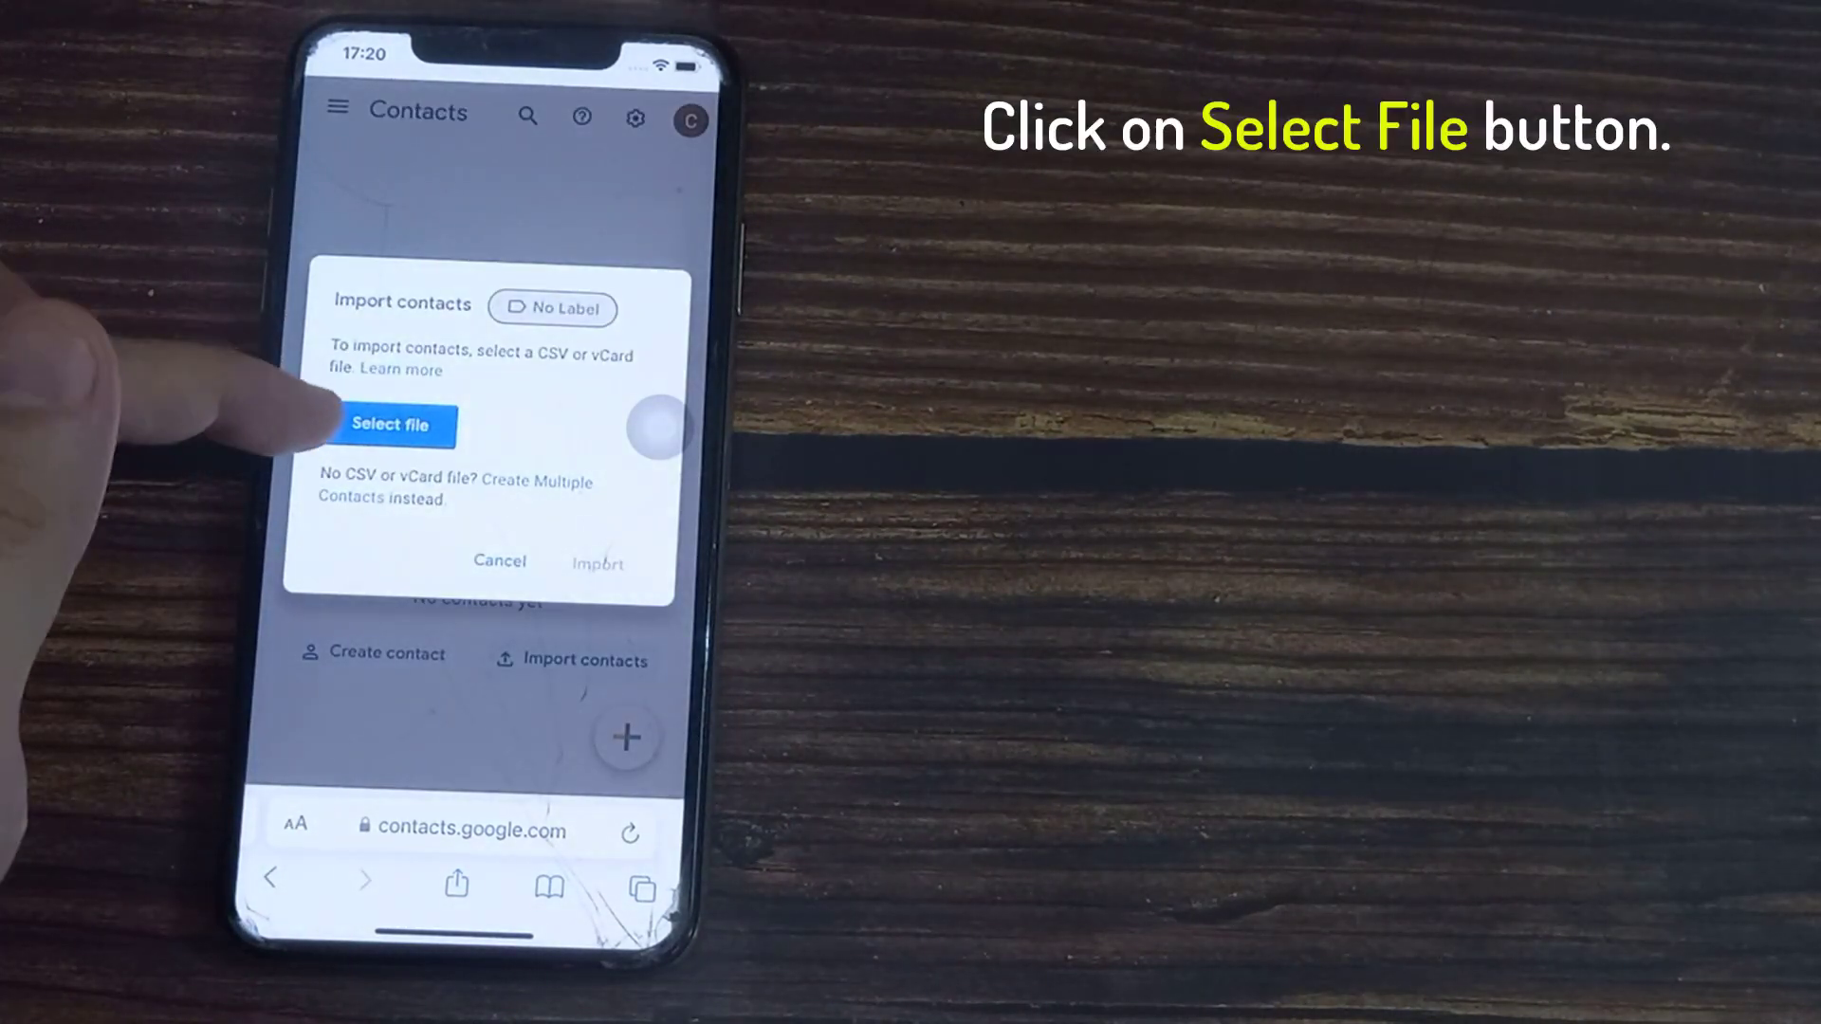
left_click(395, 423)
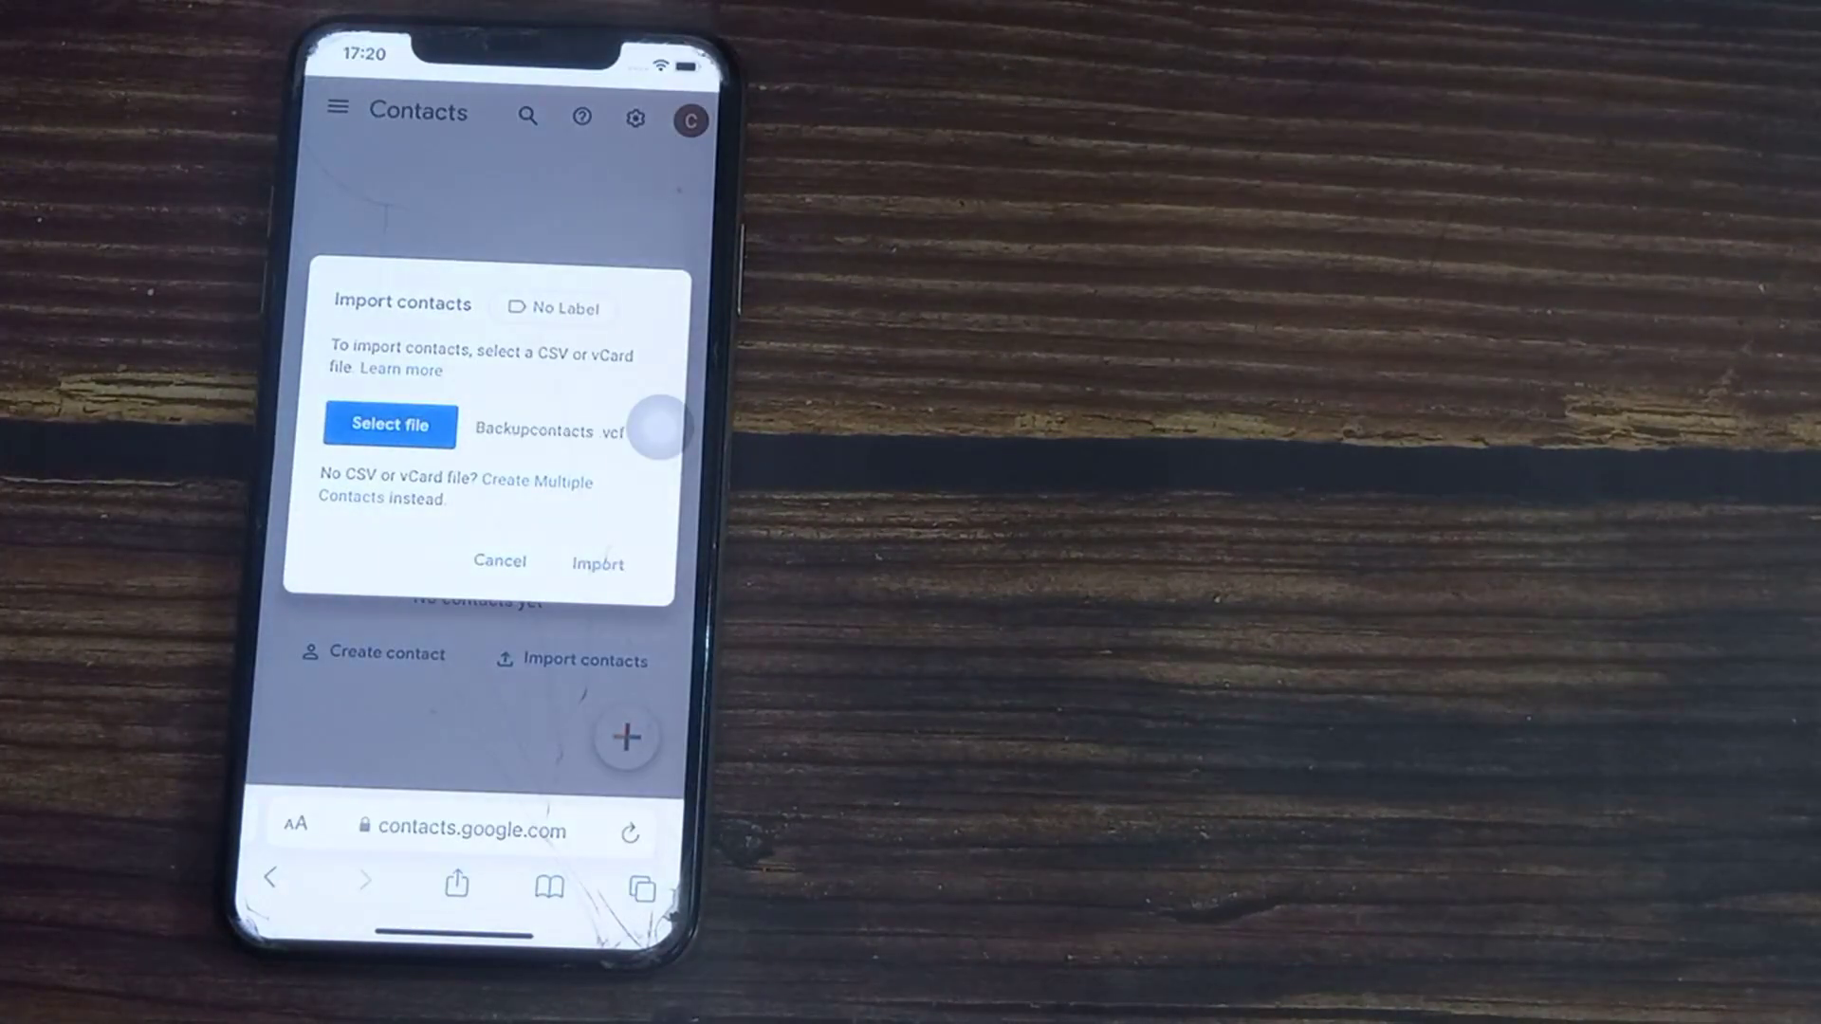
left_click(598, 563)
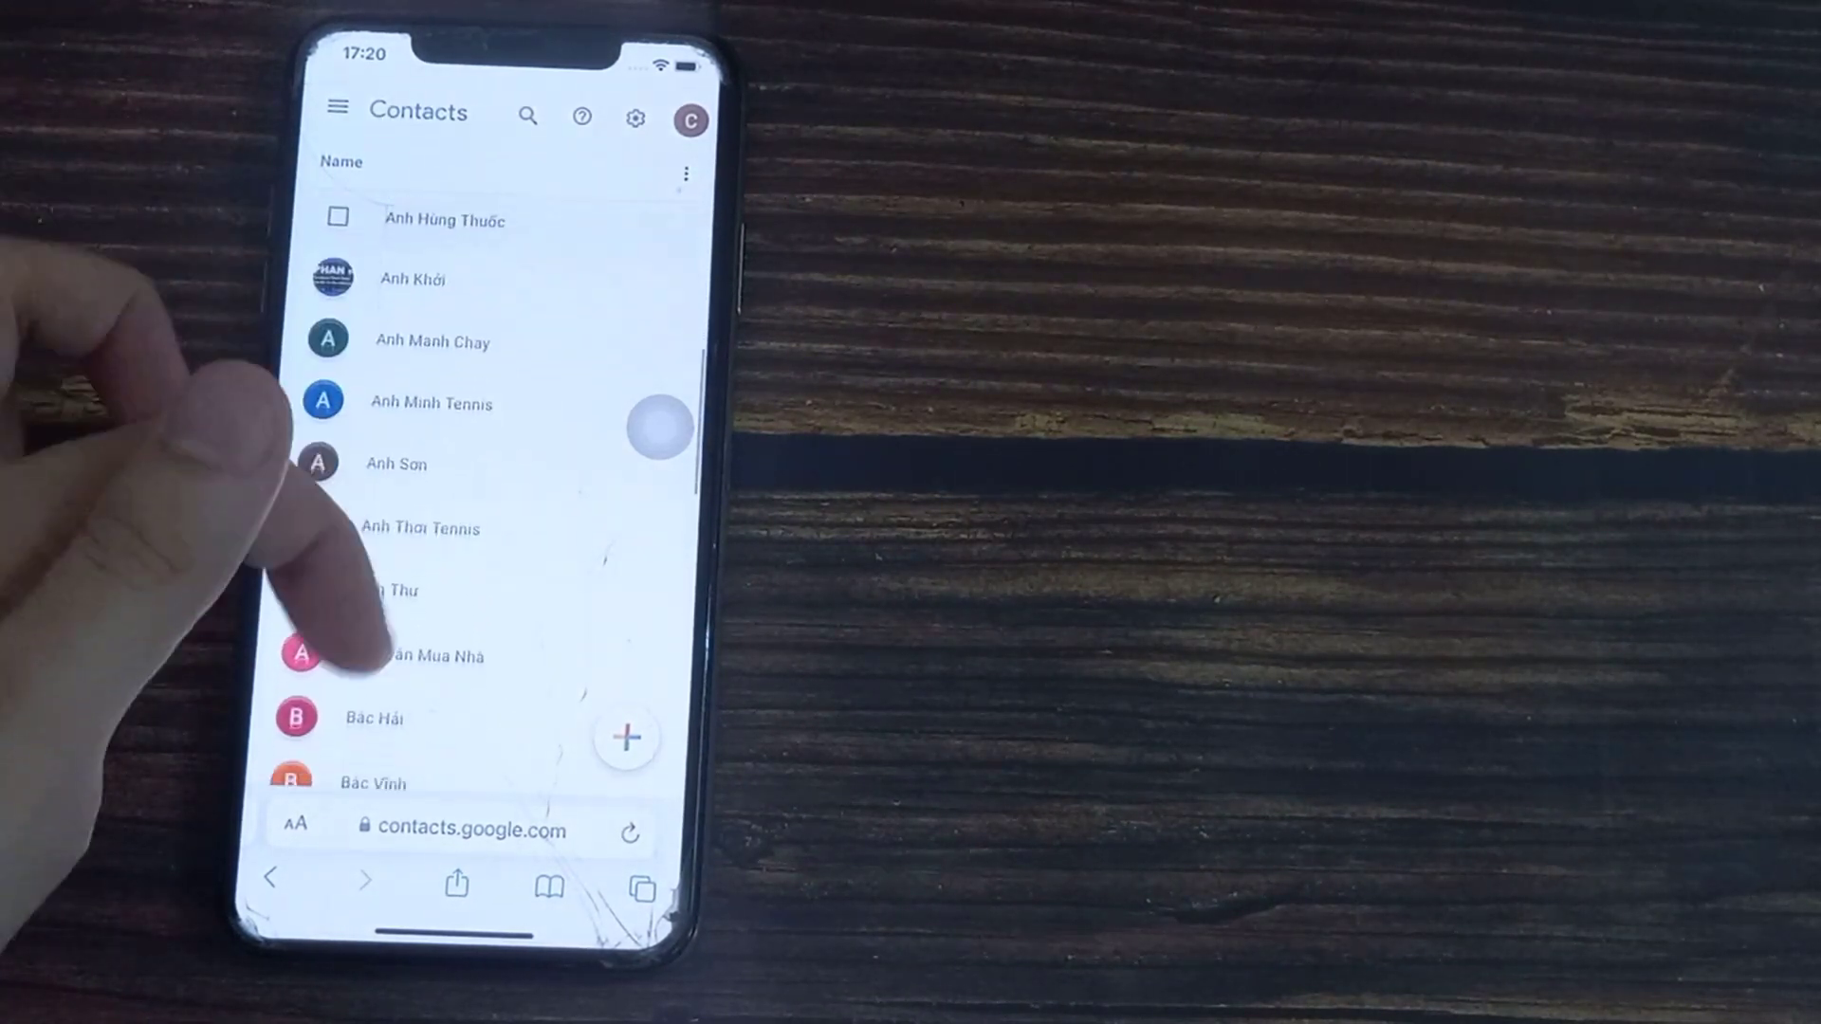
Scroll the imported contact list past the A names into the B and C contacts
scroll("up", 3)
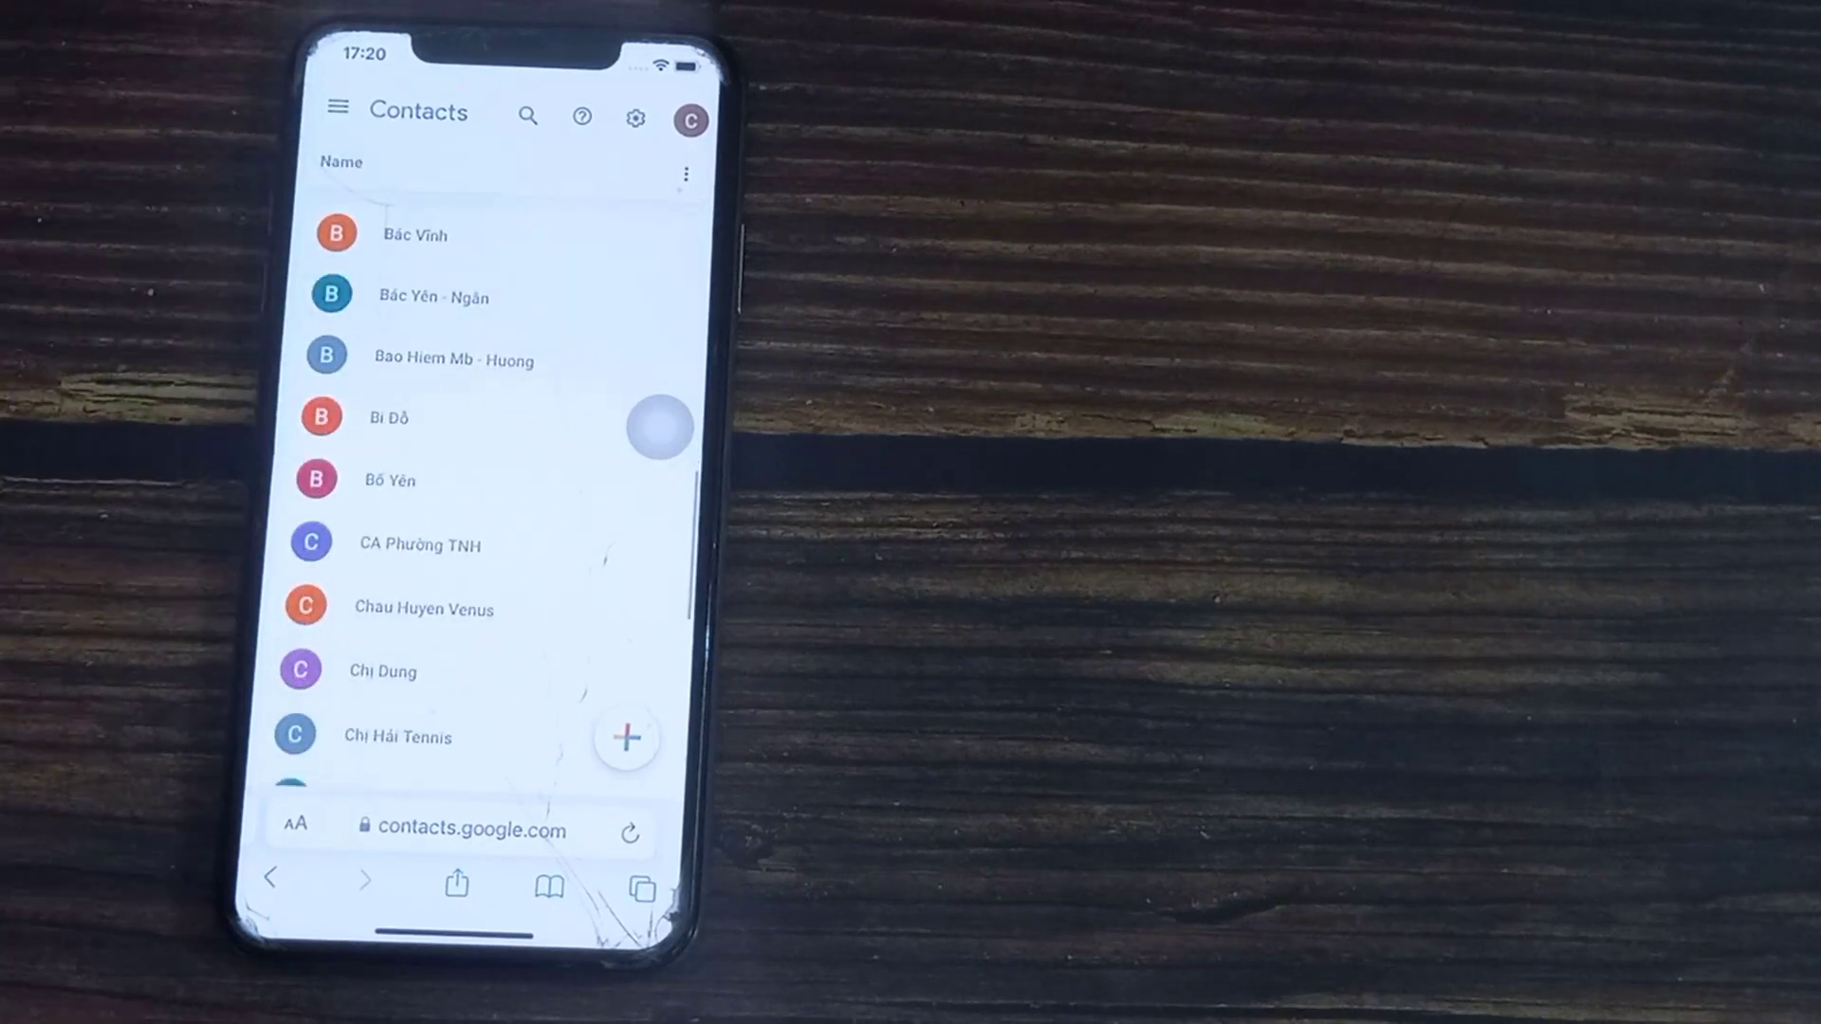